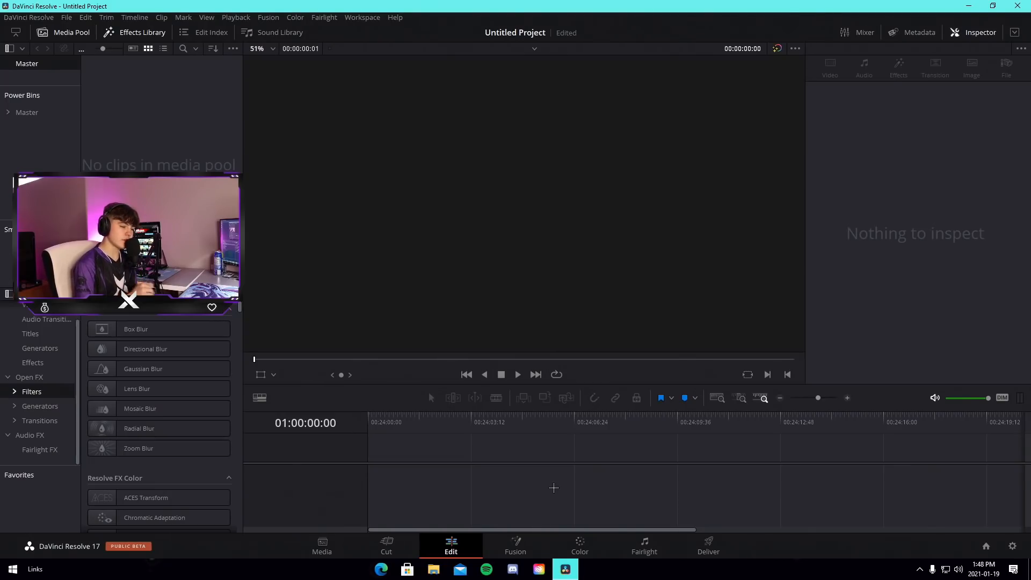
- Save the new project under the name 'subscribercontrolledmontage'
{"action": "left_click", "coordinate": [65, 17]}
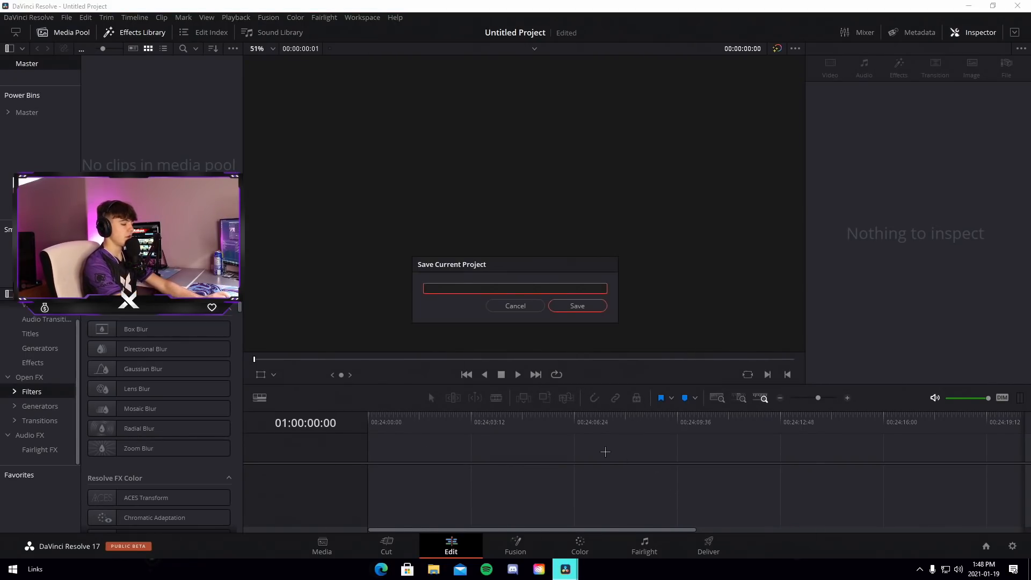
{"action": "type", "text": "subscriber"}
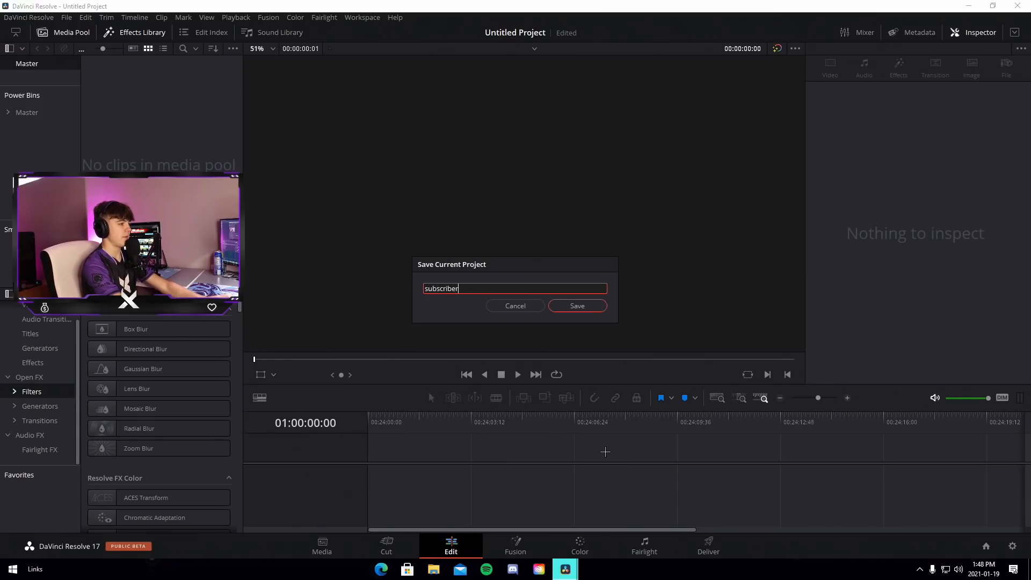
{"action": "type", "text": "controlledmo"}
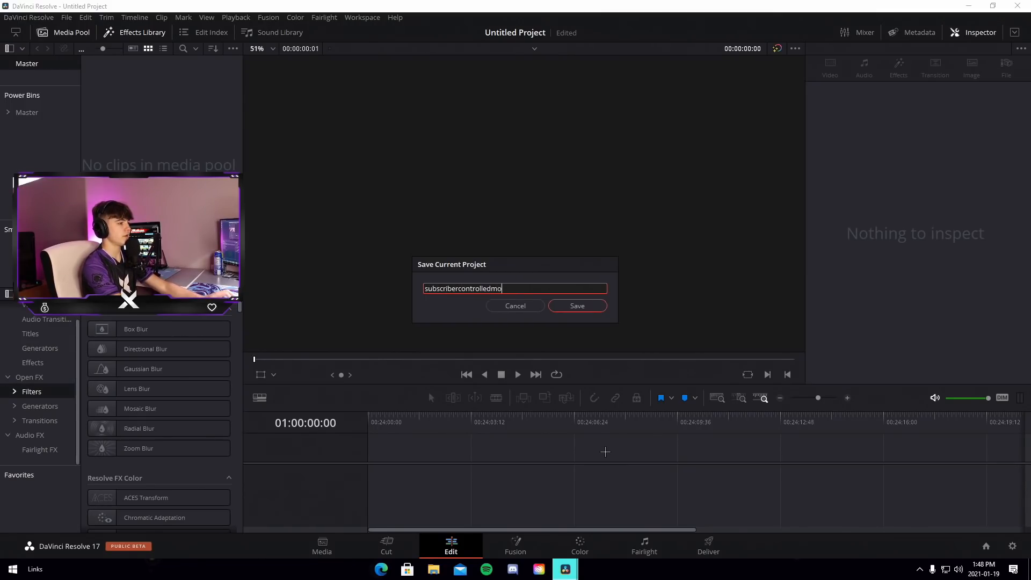
{"action": "type", "text": "ntage"}
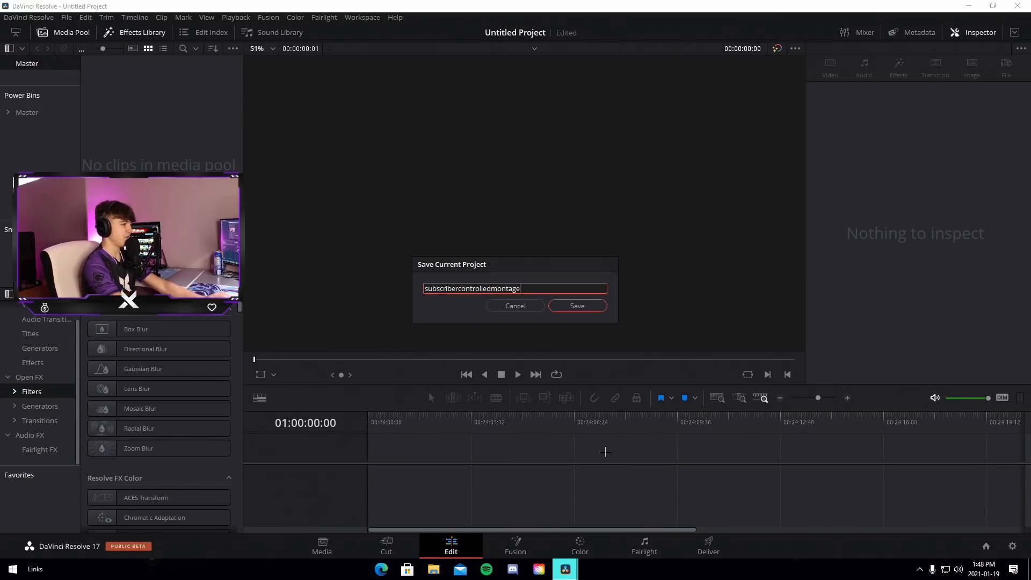
{"action": "left_click", "coordinate": [577, 305]}
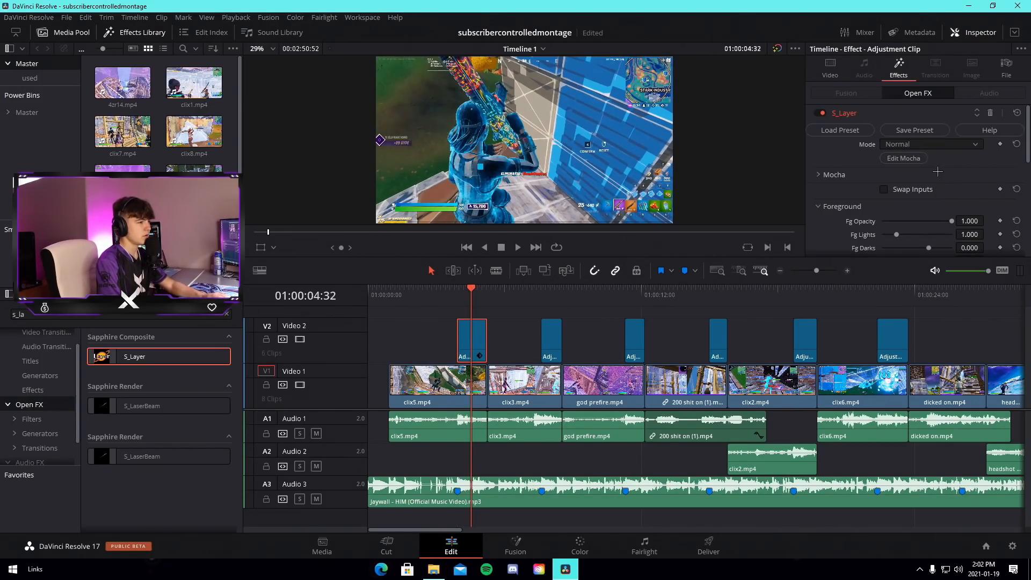
- Lower S_Layer Fg Opacity, brighten Fg Lights and push its colour settings further
{"action": "left_click_drag", "start_coordinate": [951, 221], "coordinate": [912, 222]}
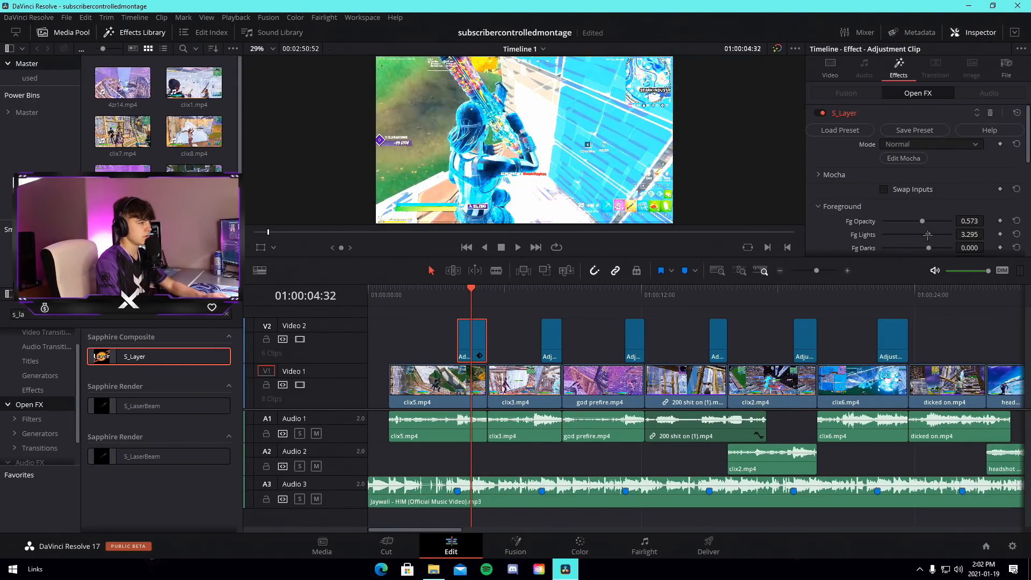
{"action": "left_click_drag", "start_coordinate": [928, 234], "coordinate": [948, 234]}
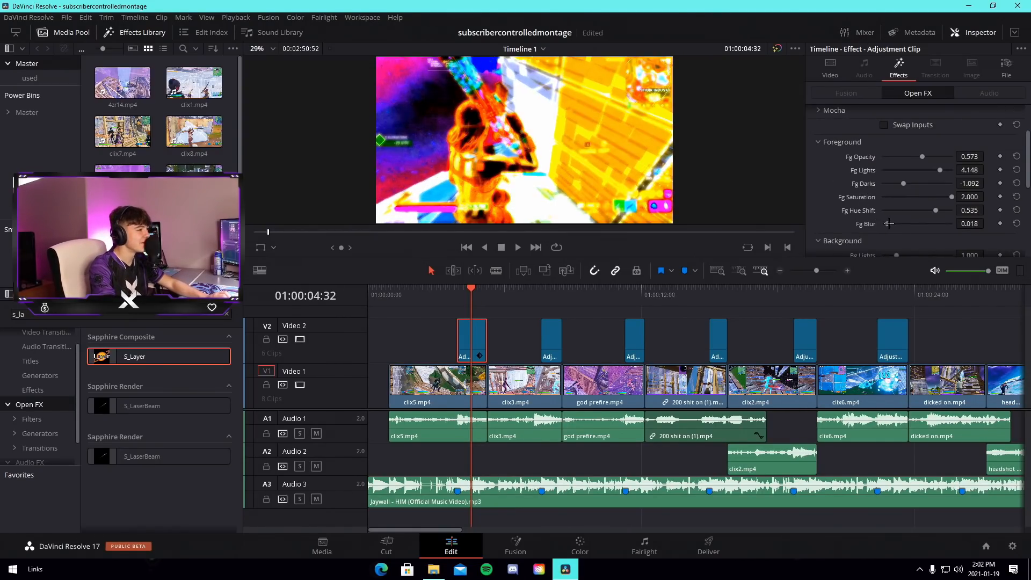
{"action": "left_click_drag", "start_coordinate": [892, 224], "coordinate": [895, 224]}
{"action": "type", "text": "warpfish"}
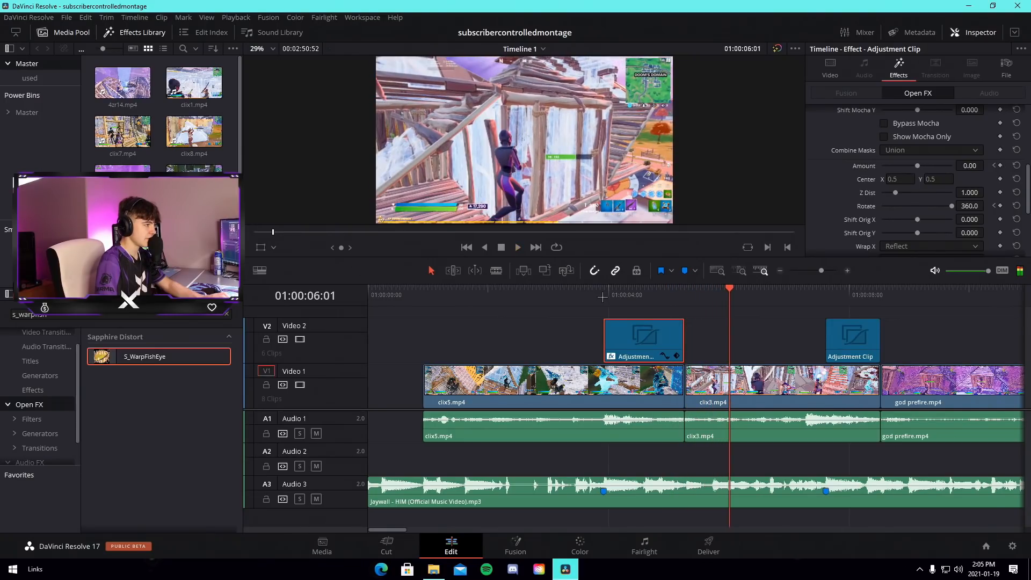
- Set S_WarpFishEye Amount to 10 and Rotate to 0 on the adjustment clip
{"action": "left_click", "coordinate": [623, 294]}
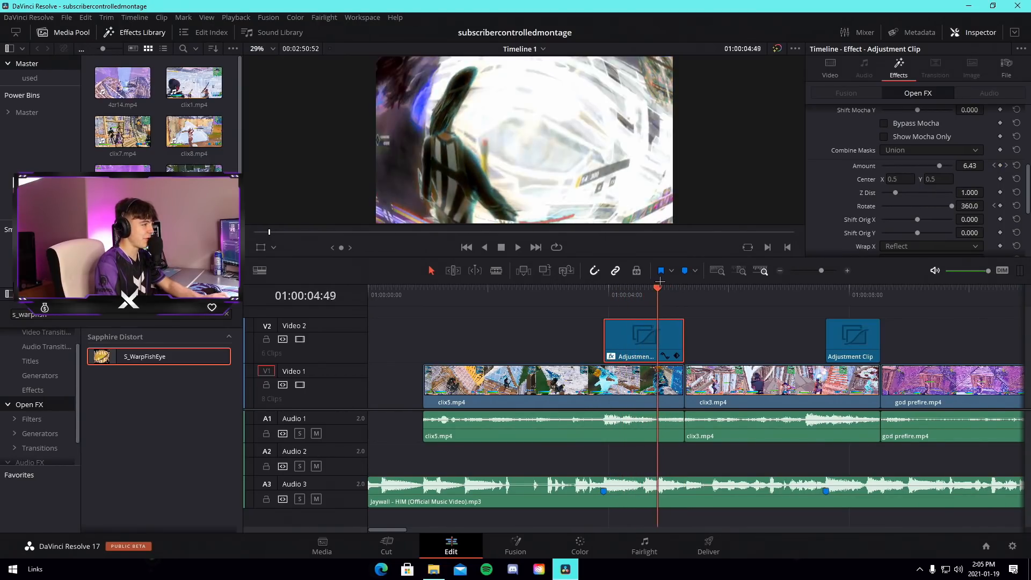
{"action": "left_click", "coordinate": [534, 295]}
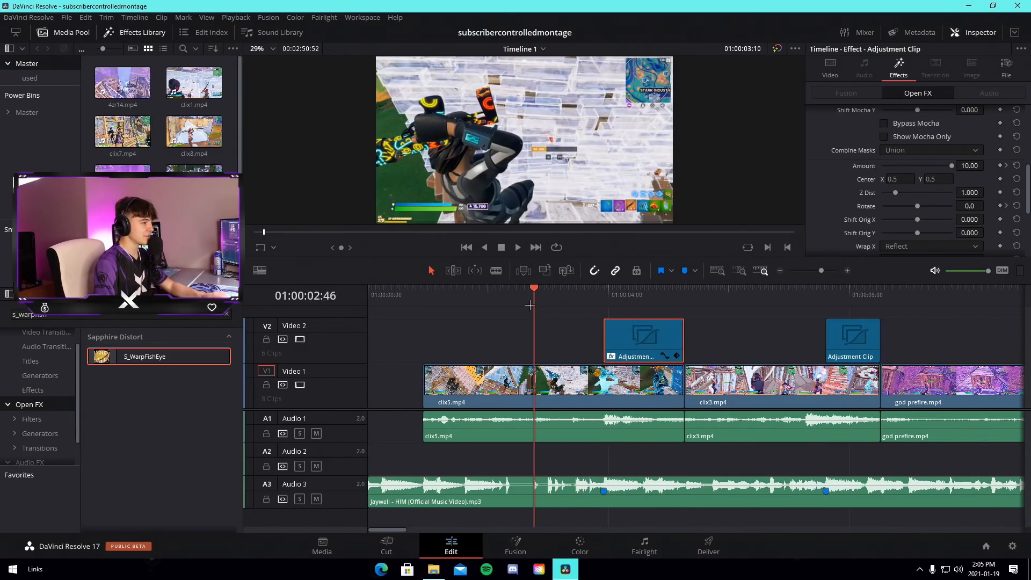
{"action": "left_click", "coordinate": [674, 287]}
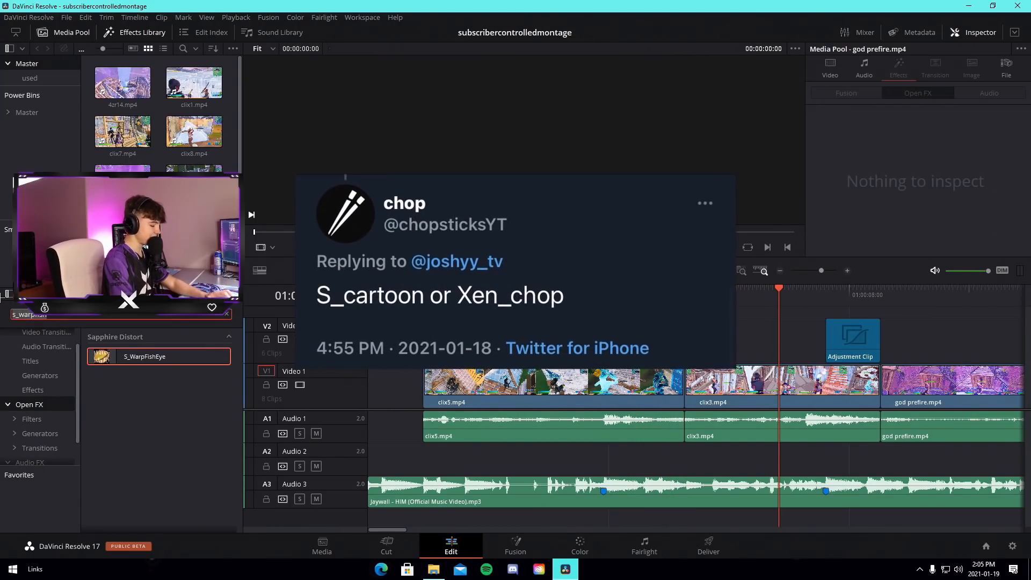
- Add S_Cartoon to the adjustment clip with a purple tint, then look up S_Glow
{"action": "type", "text": "s_cart"}
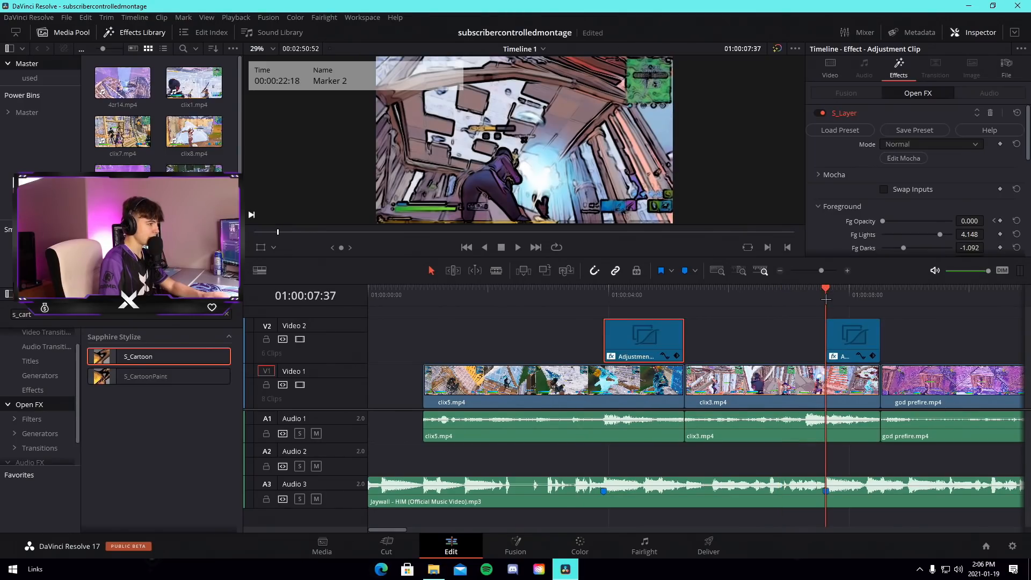
{"action": "left_click", "coordinate": [853, 341]}
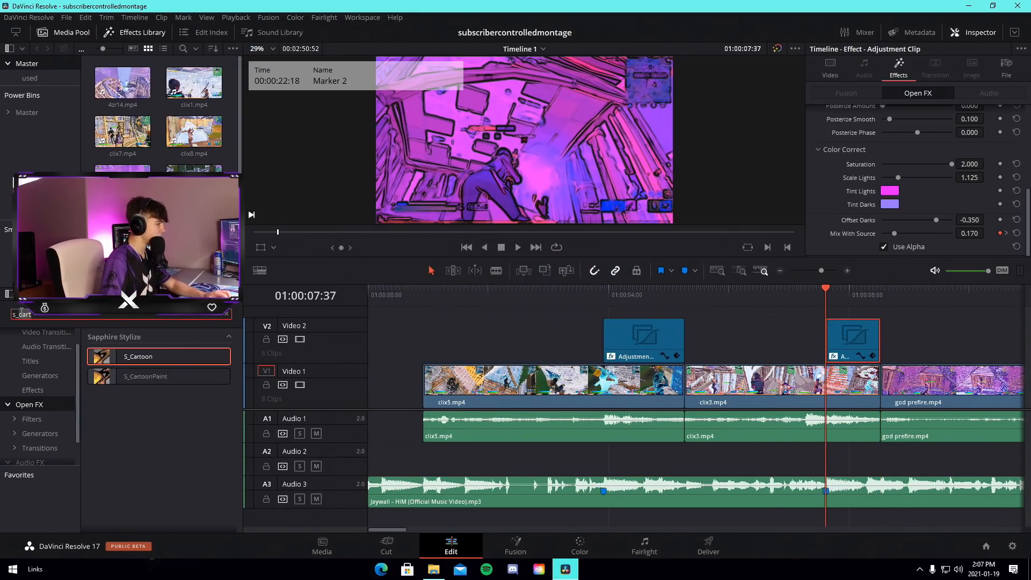
{"action": "type", "text": "s_glow"}
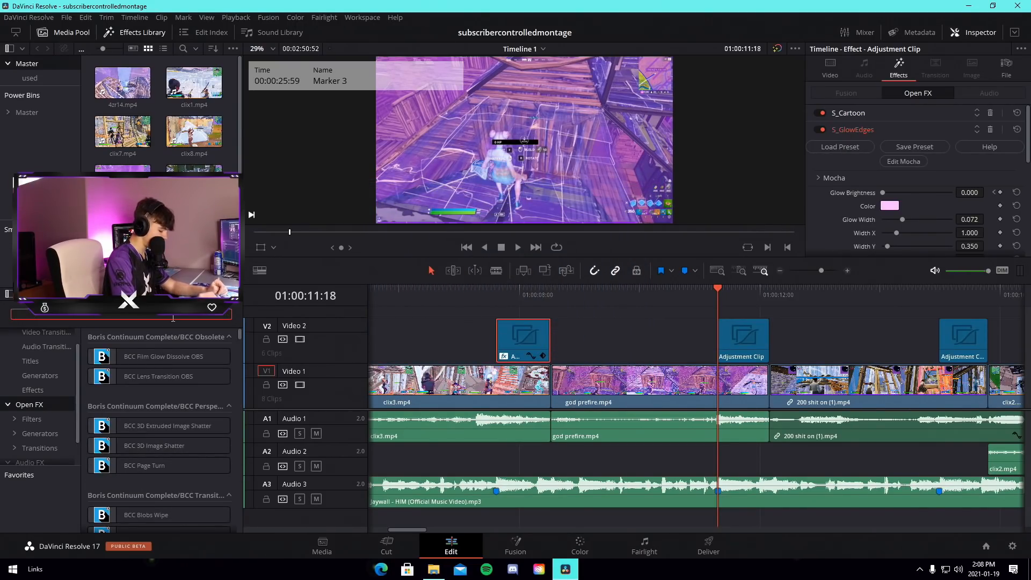
- Apply uni.Holomatrix II to the god prefire adjustment clip and show its settings
{"action": "type", "text": "holoma"}
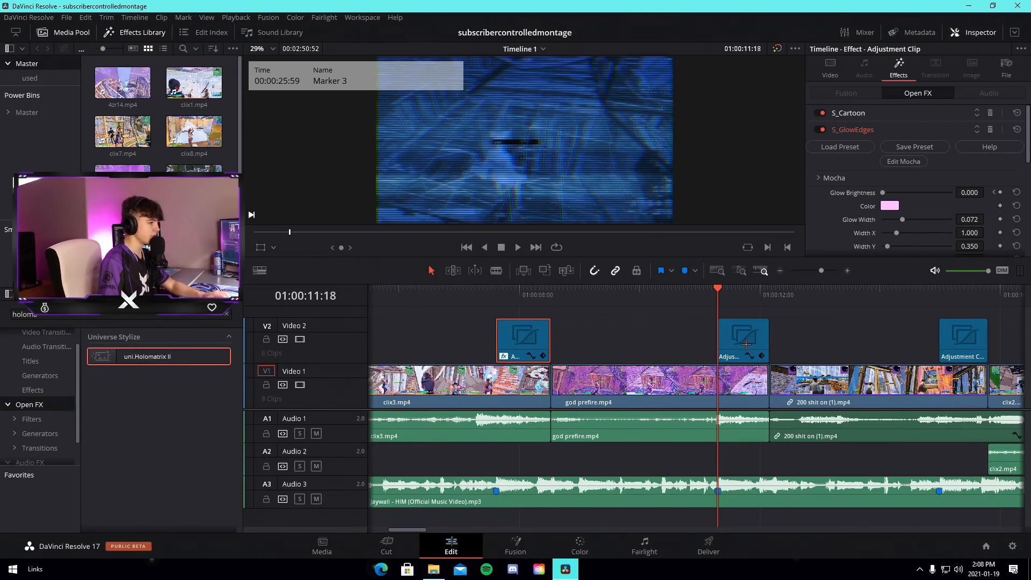
{"action": "left_click", "coordinate": [744, 341]}
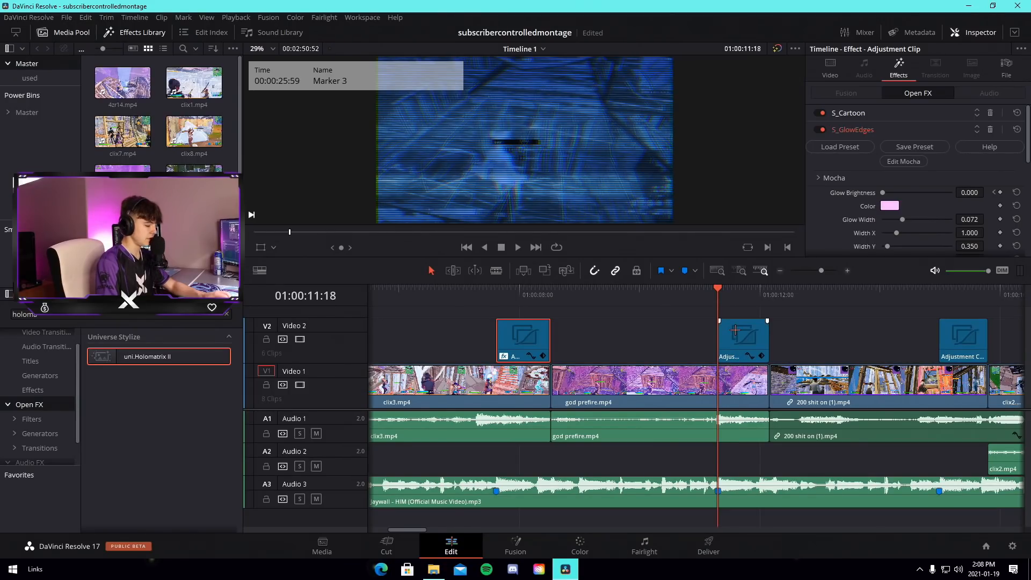
{"action": "left_click", "coordinate": [744, 340]}
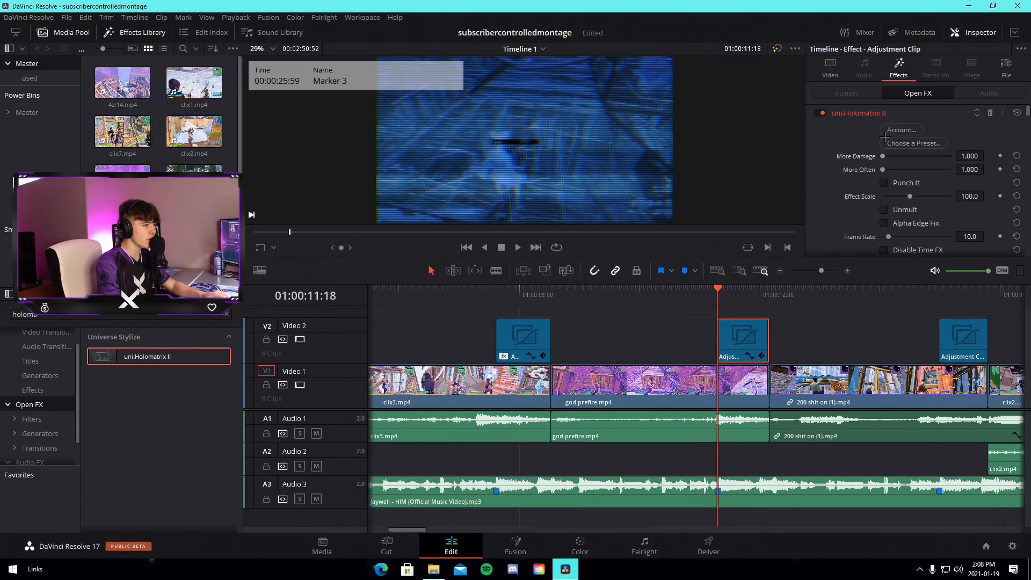
- Set the hologram midtone colour to pink-magenta in the Select Color dialog
{"action": "left_click", "coordinate": [889, 132]}
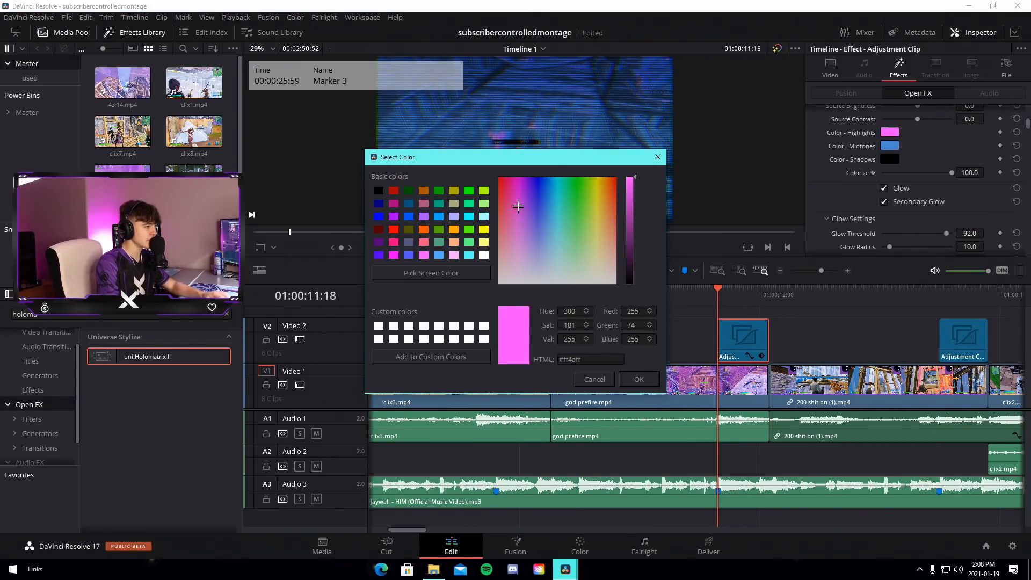
{"action": "left_click", "coordinate": [534, 204]}
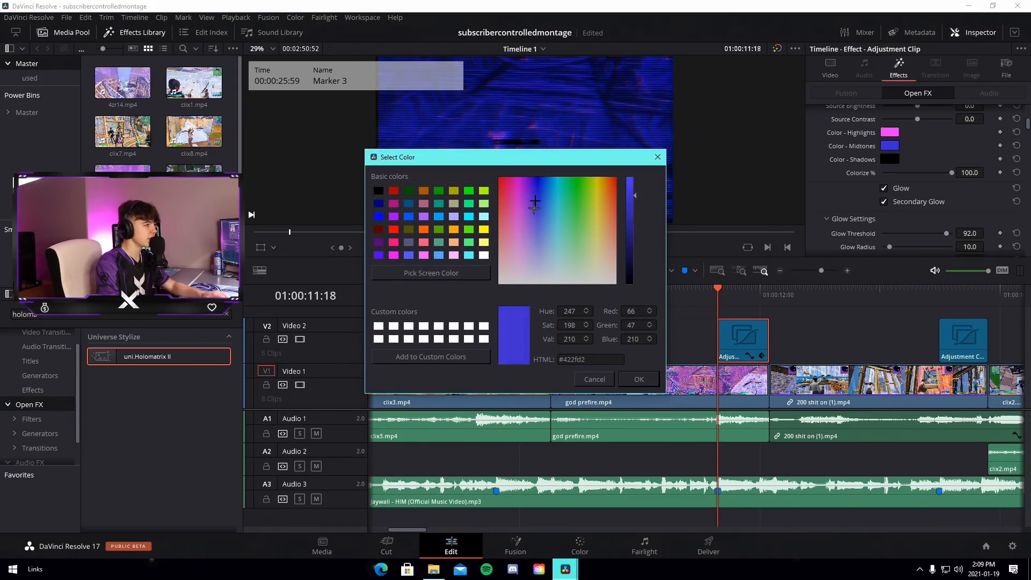
{"action": "left_click", "coordinate": [604, 183]}
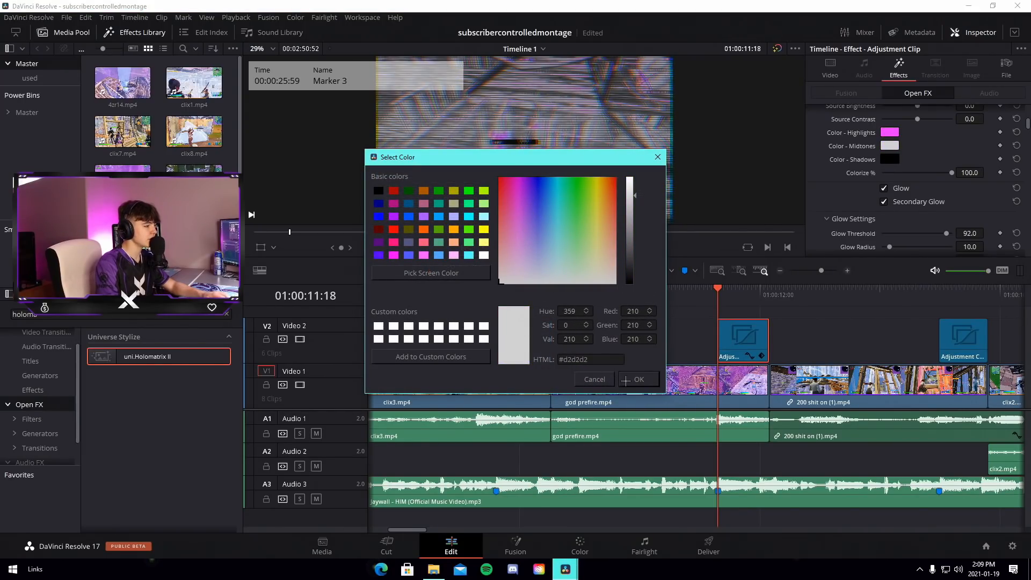
{"action": "left_click", "coordinate": [540, 208]}
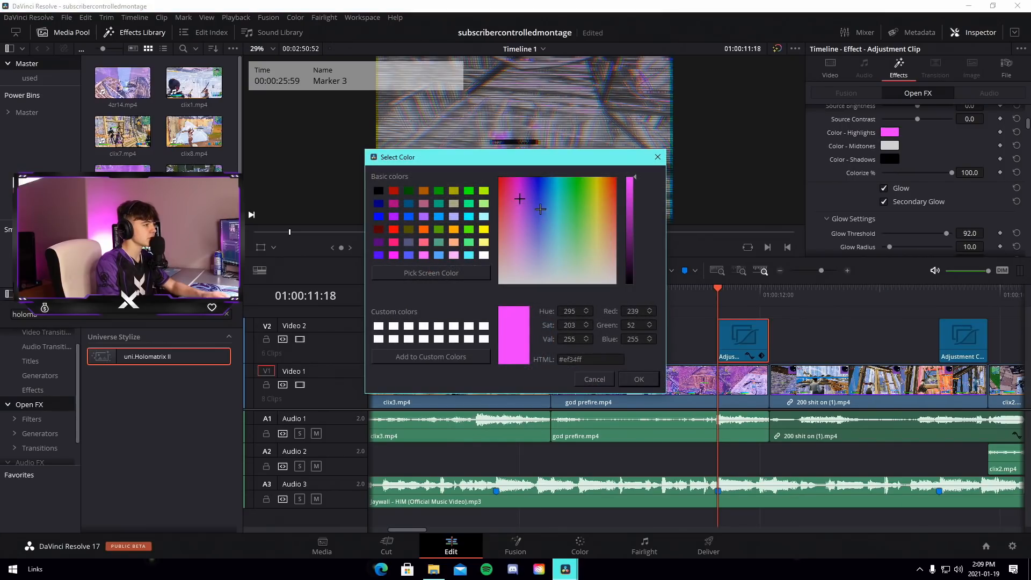
{"action": "left_click", "coordinate": [637, 380]}
{"action": "type", "text": "radial"}
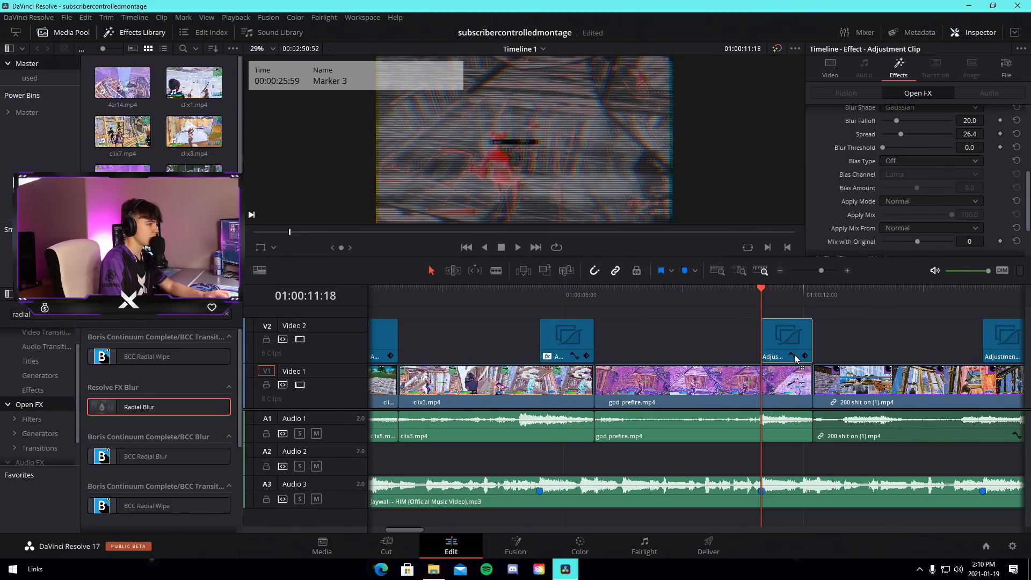
- Tune the Radial Blur strength stacked over Holomatrix II and Temporal Blur
{"action": "left_click", "coordinate": [787, 340]}
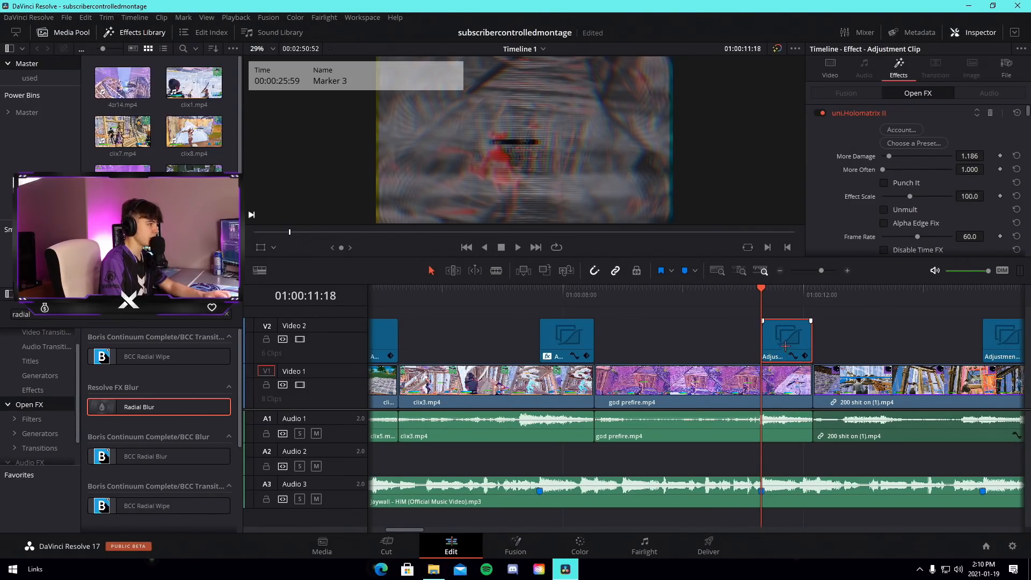
{"action": "scroll", "scroll_direction": "down", "scroll_amount": 3}
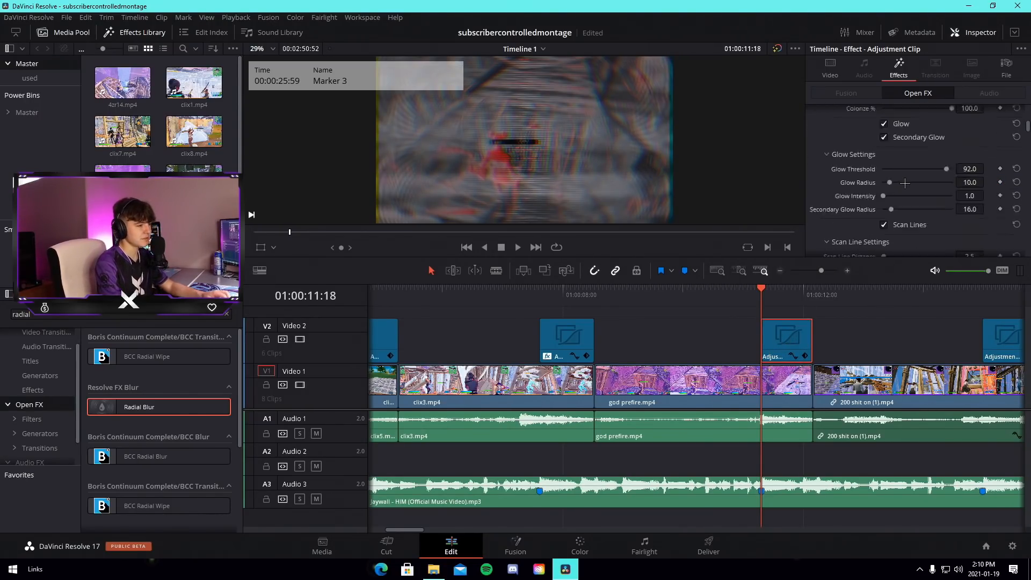
{"action": "scroll", "scroll_direction": "down", "scroll_amount": 3}
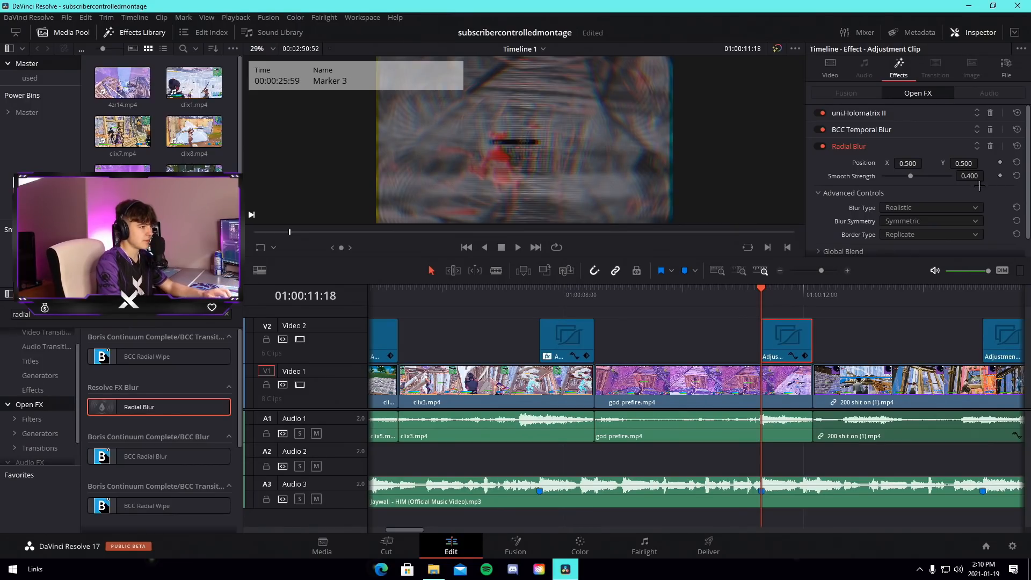
{"action": "left_click_drag", "start_coordinate": [910, 175], "coordinate": [935, 175]}
{"action": "type", "text": "er"}
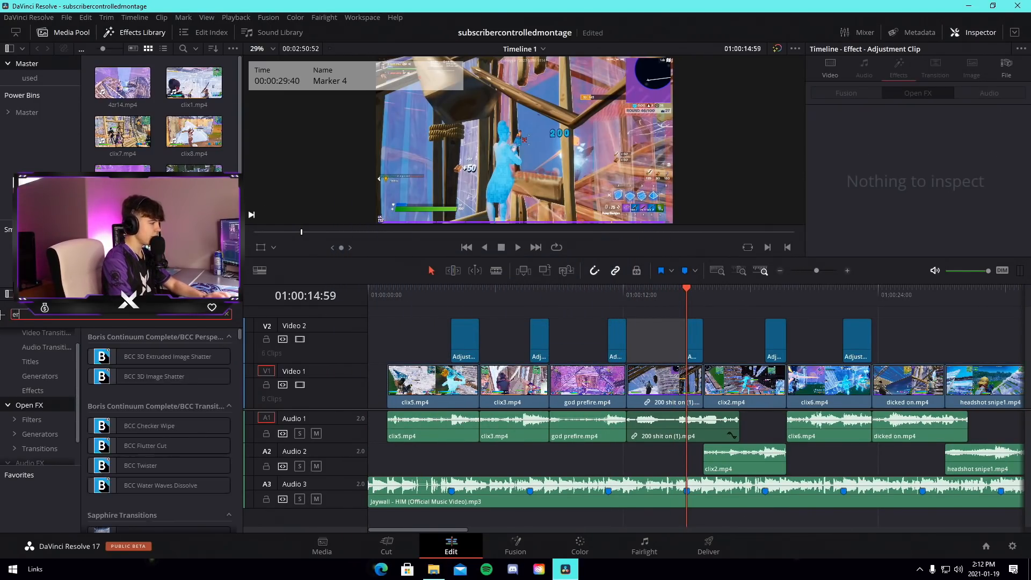
- Apply uni.Ecto to the fourth marker's adjustment clip, then search for edgerays
{"action": "type", "text": "ecto"}
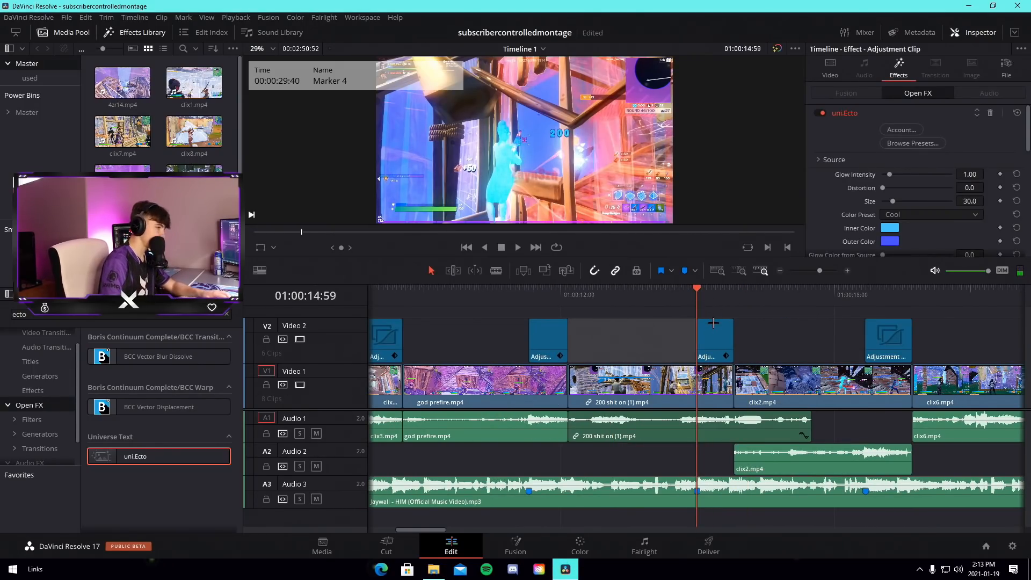
{"action": "left_click", "coordinate": [158, 357]}
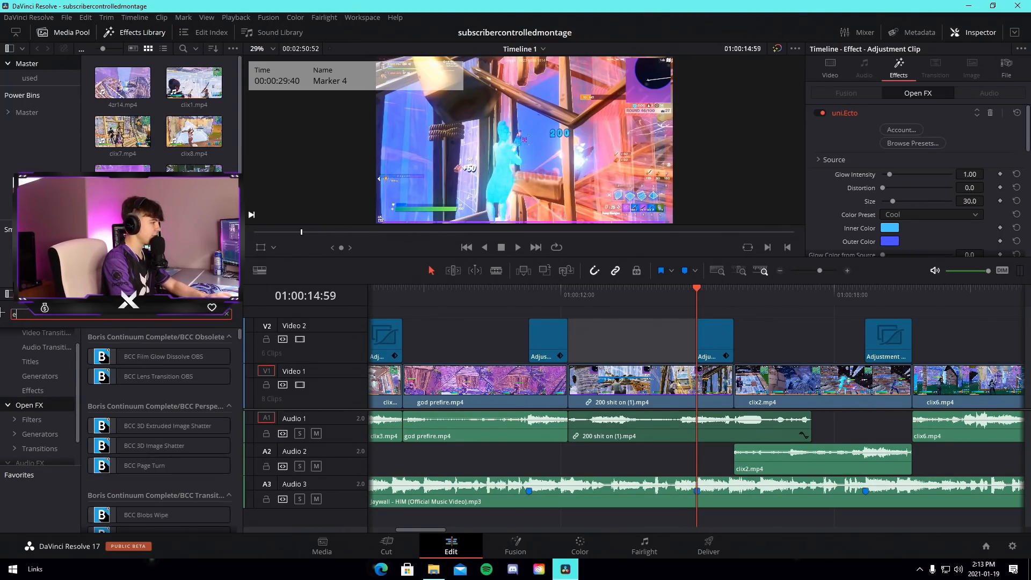
{"action": "type", "text": "dgerays"}
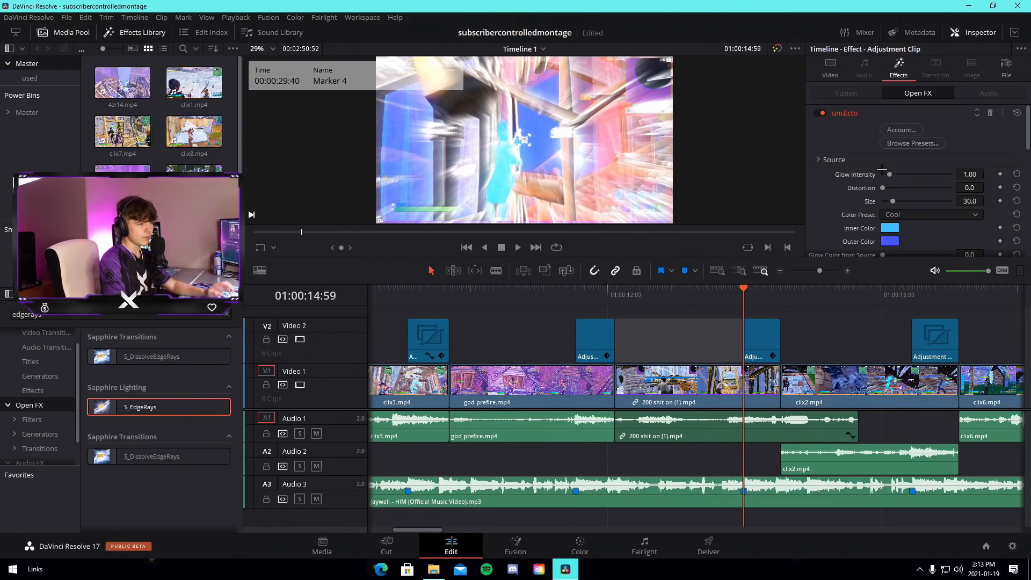
- Raise Ecto Glow Intensity and Size and set its Inner Color to green
{"action": "left_click_drag", "start_coordinate": [889, 174], "coordinate": [909, 174]}
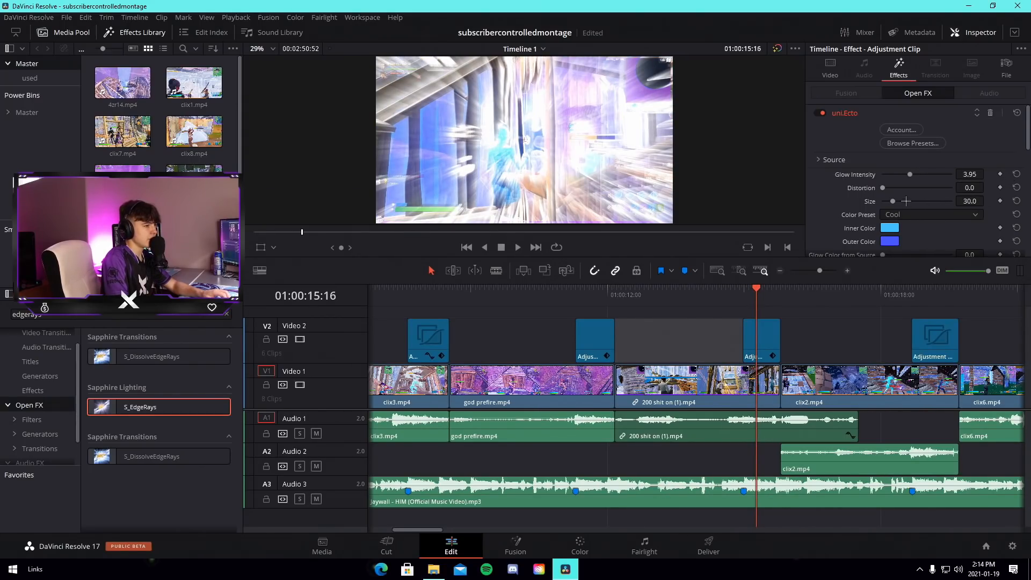
{"action": "left_click_drag", "start_coordinate": [892, 201], "coordinate": [921, 201]}
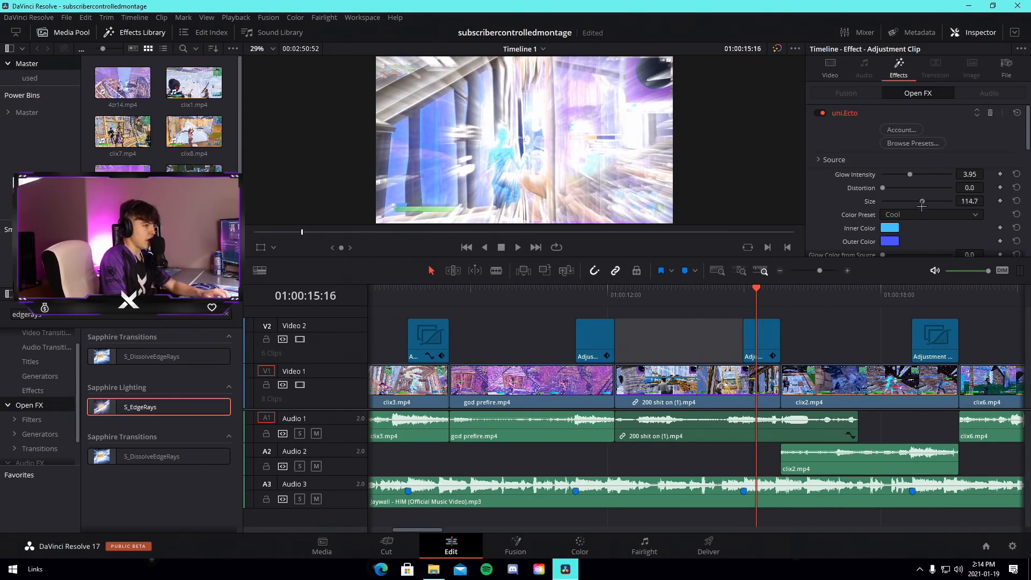
{"action": "left_click", "coordinate": [890, 227]}
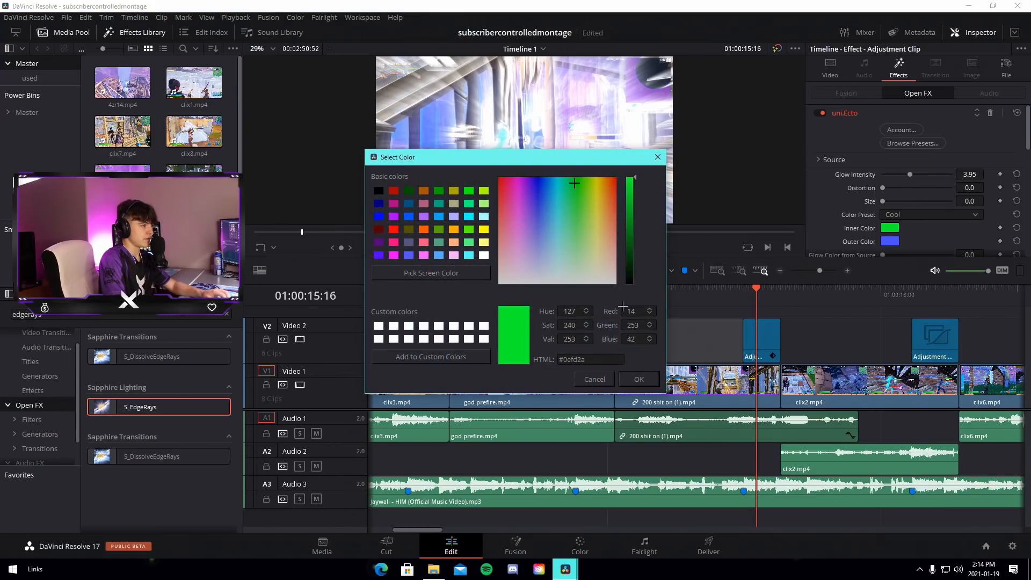
{"action": "left_click", "coordinate": [637, 380]}
{"action": "type", "text": "bcc brick"}
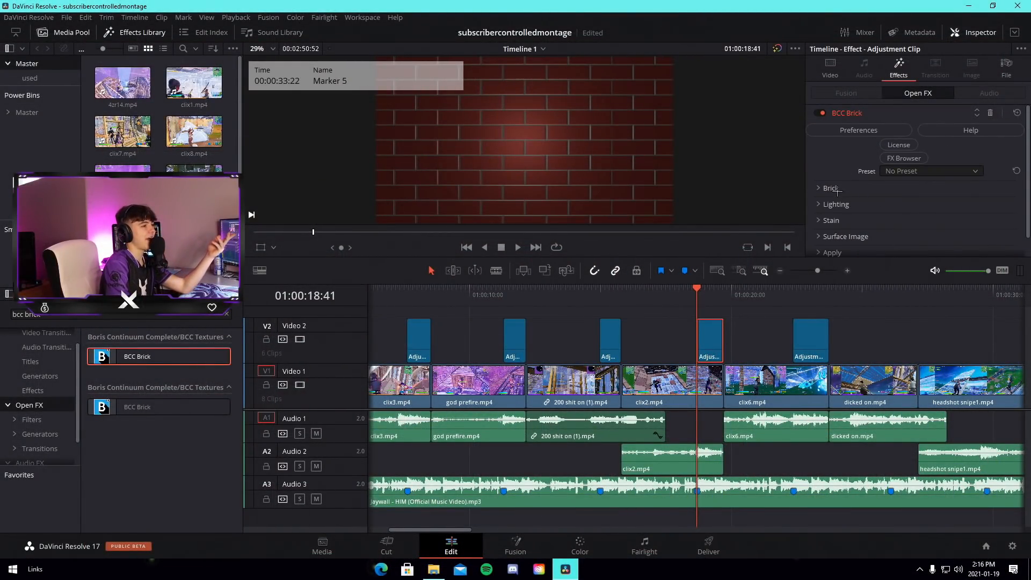
- Make BCC Brick colour purple, keeping Brick Coarseness Scale at 100
{"action": "left_click", "coordinate": [832, 188]}
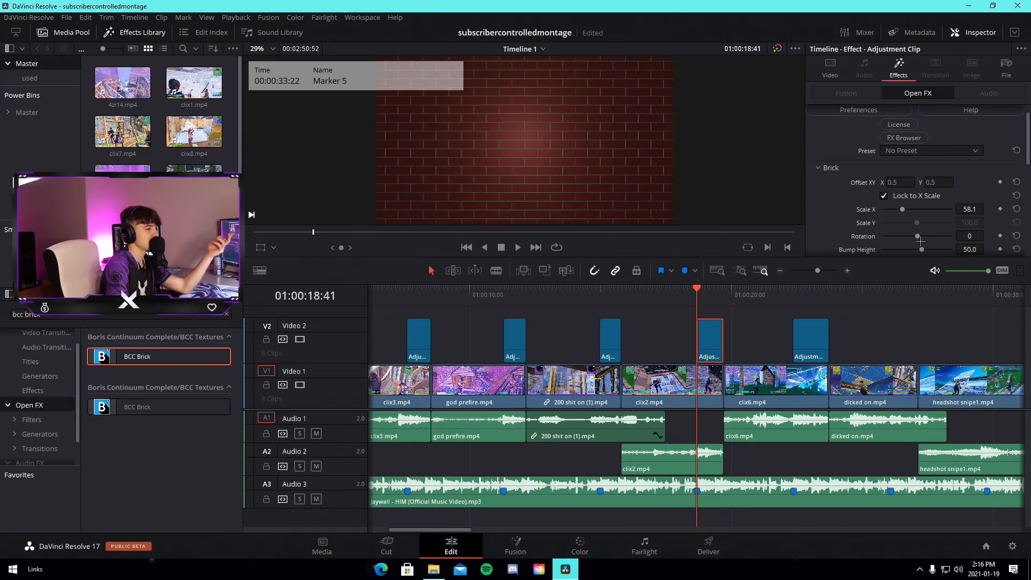
{"action": "left_click_drag", "start_coordinate": [914, 236], "coordinate": [921, 236]}
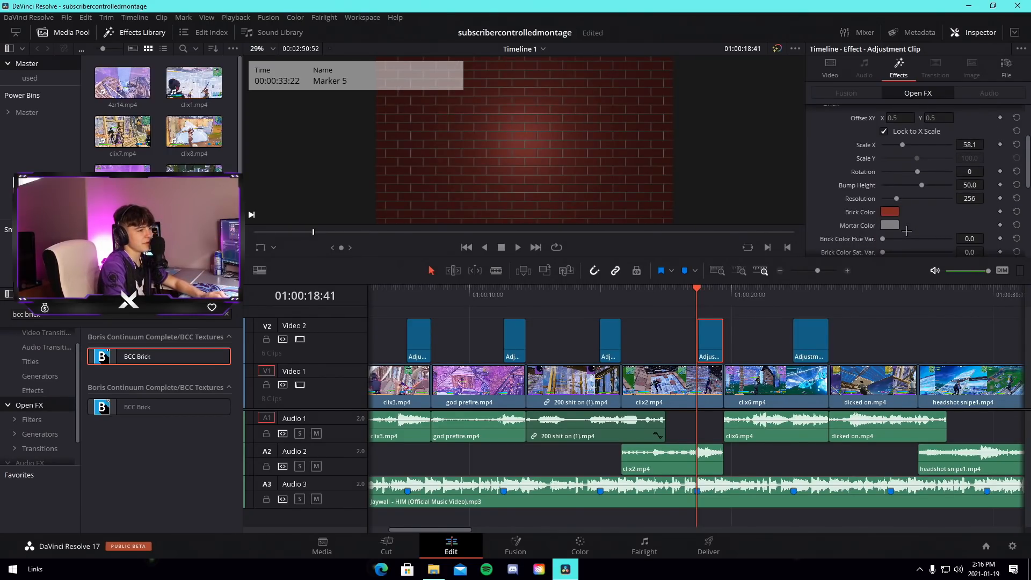
{"action": "left_click", "coordinate": [889, 212]}
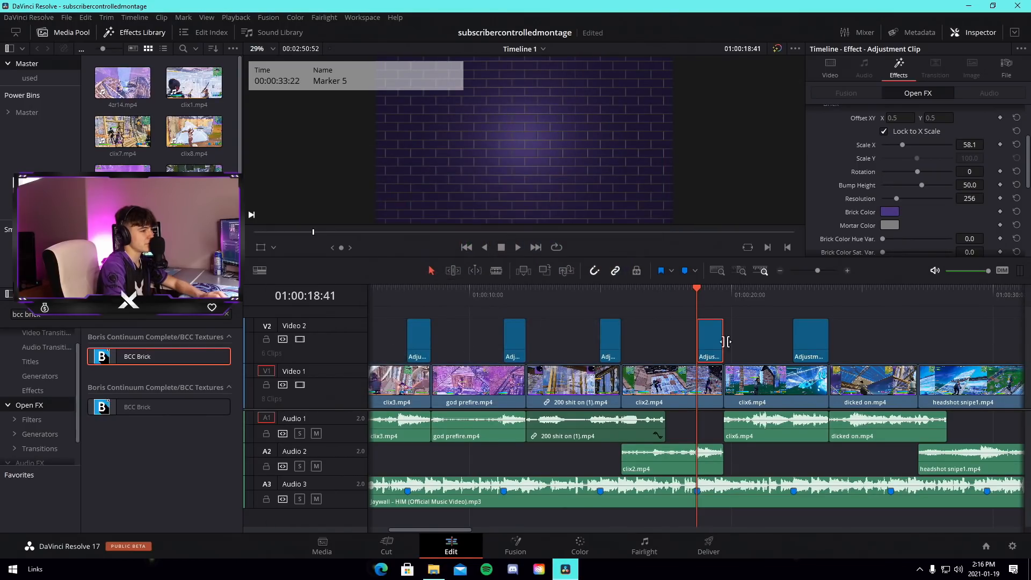
{"action": "scroll", "scroll_direction": "down", "scroll_amount": 3}
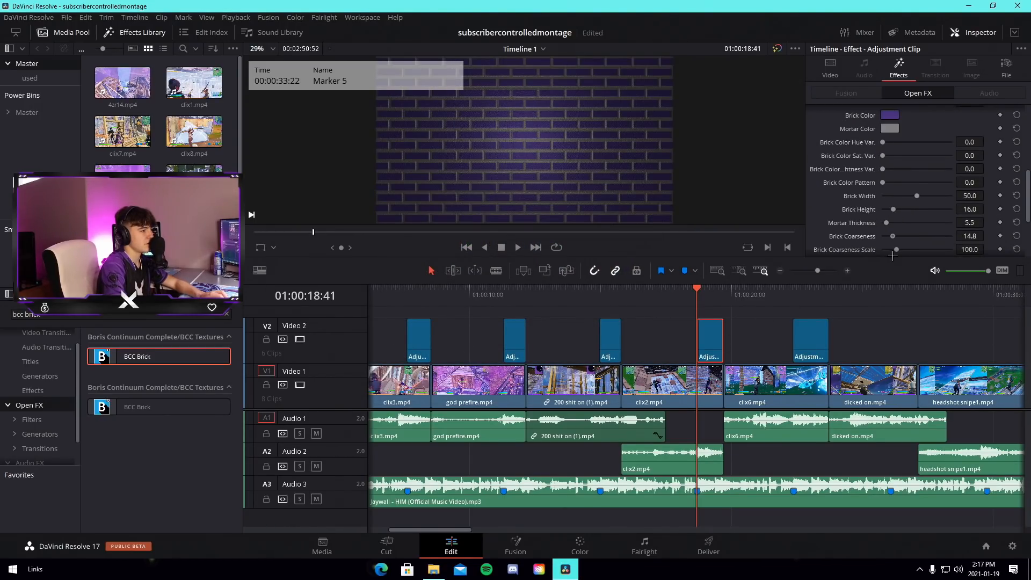
{"action": "left_click_drag", "start_coordinate": [921, 249], "coordinate": [894, 249]}
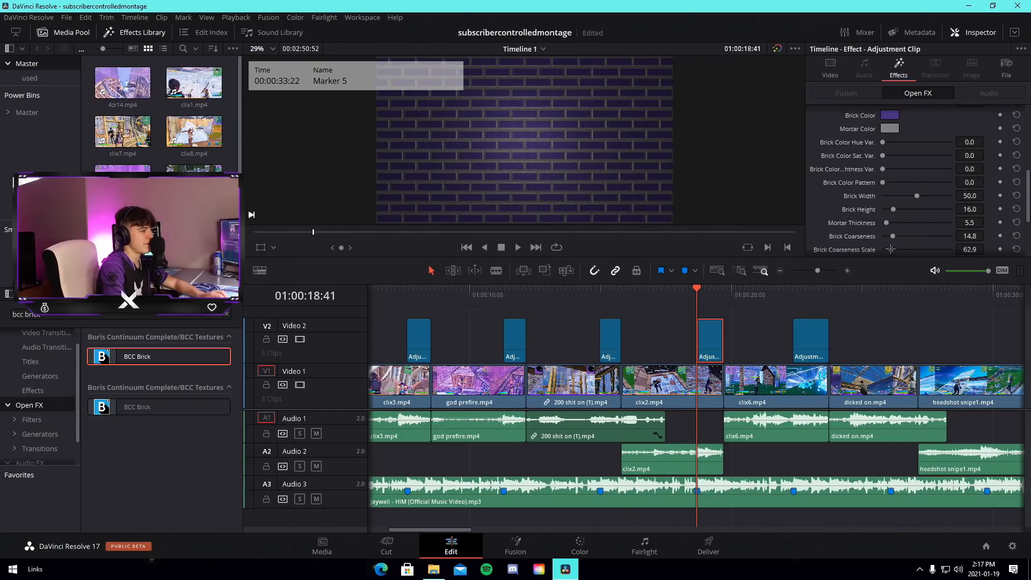
{"action": "left_click_drag", "start_coordinate": [891, 249], "coordinate": [896, 249]}
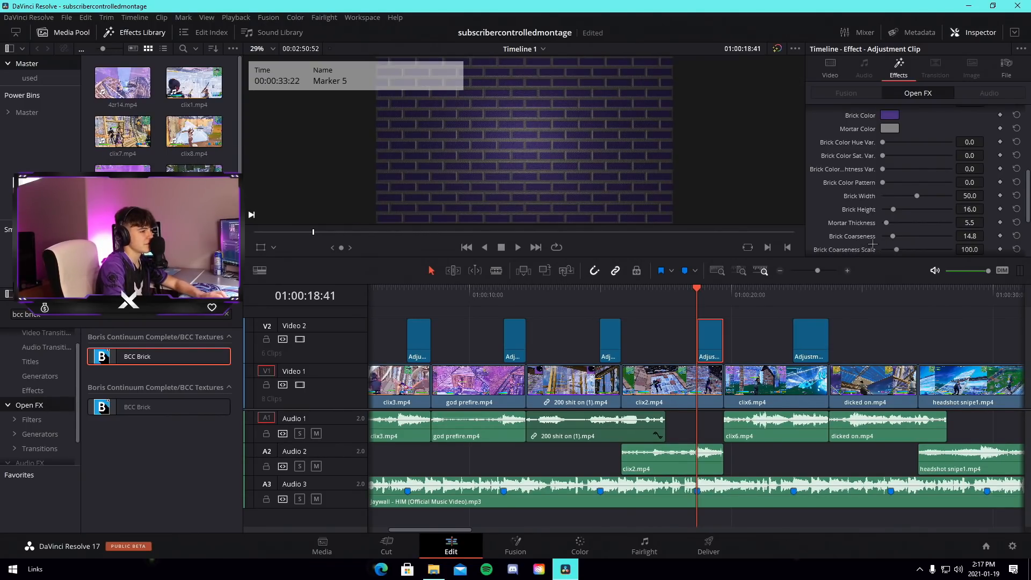
- Expand the brick Lighting settings and raise the texture Resolution
{"action": "scroll", "scroll_direction": "down", "scroll_amount": 3}
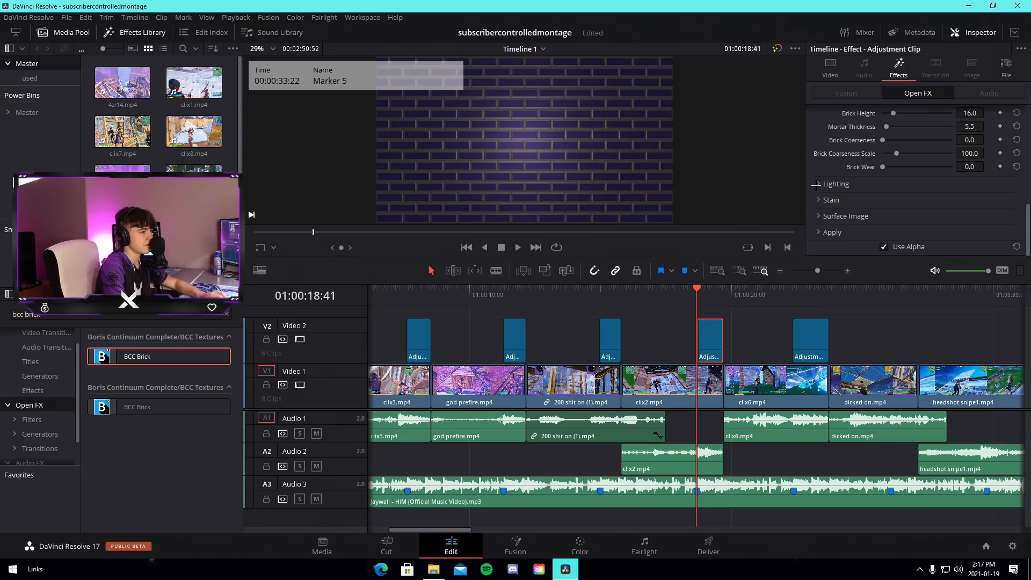
{"action": "left_click", "coordinate": [819, 184]}
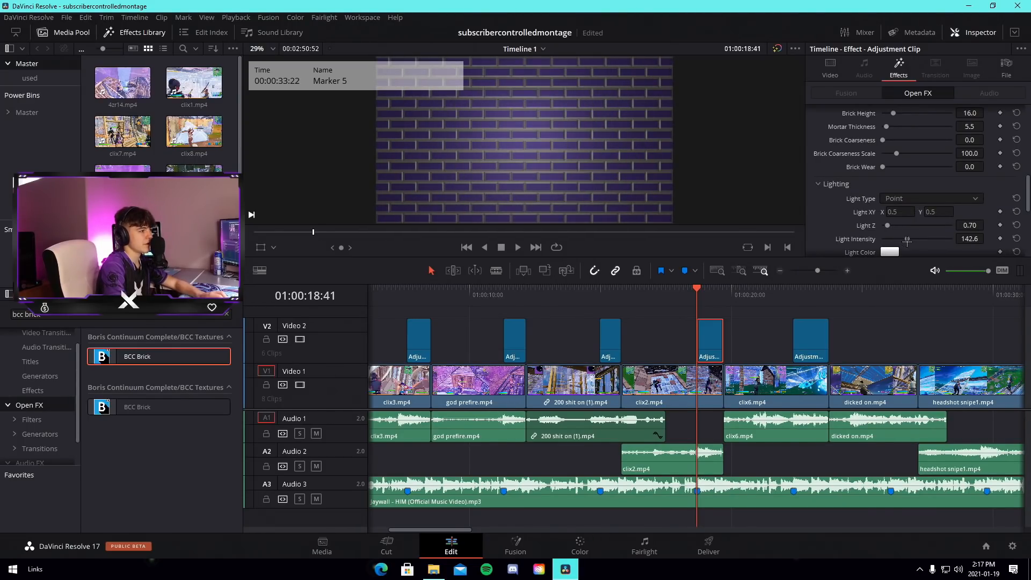
{"action": "scroll", "scroll_direction": "down", "scroll_amount": 3}
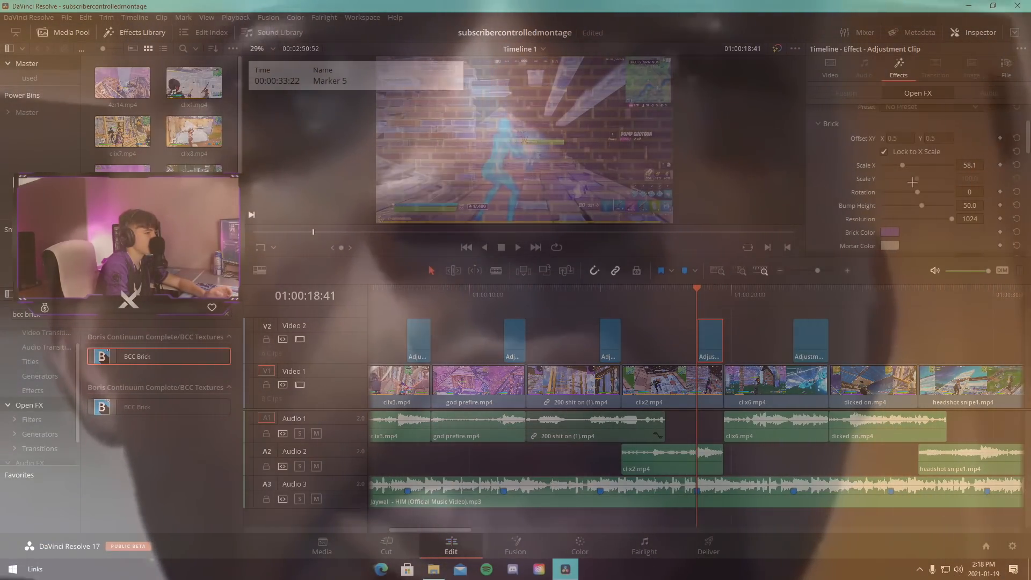
- Nudge a final brick slider before moving to the sixth marker's adjustment clip
{"action": "left_click_drag", "start_coordinate": [911, 192], "coordinate": [920, 192]}
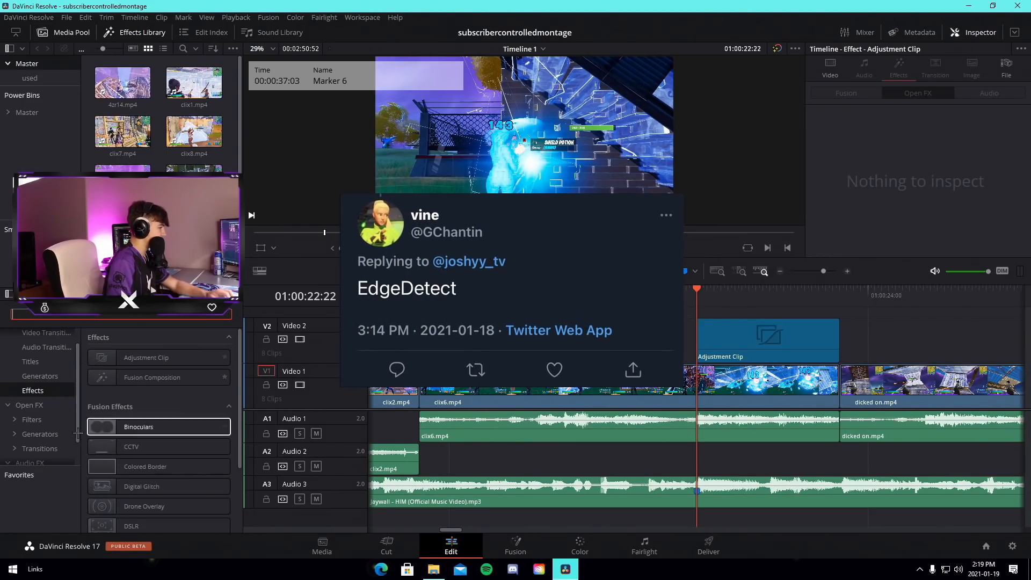
- Apply S_EdgeDetect to the adjustment clip and tweak its Saturation for neon edges
{"action": "type", "text": "s_edge"}
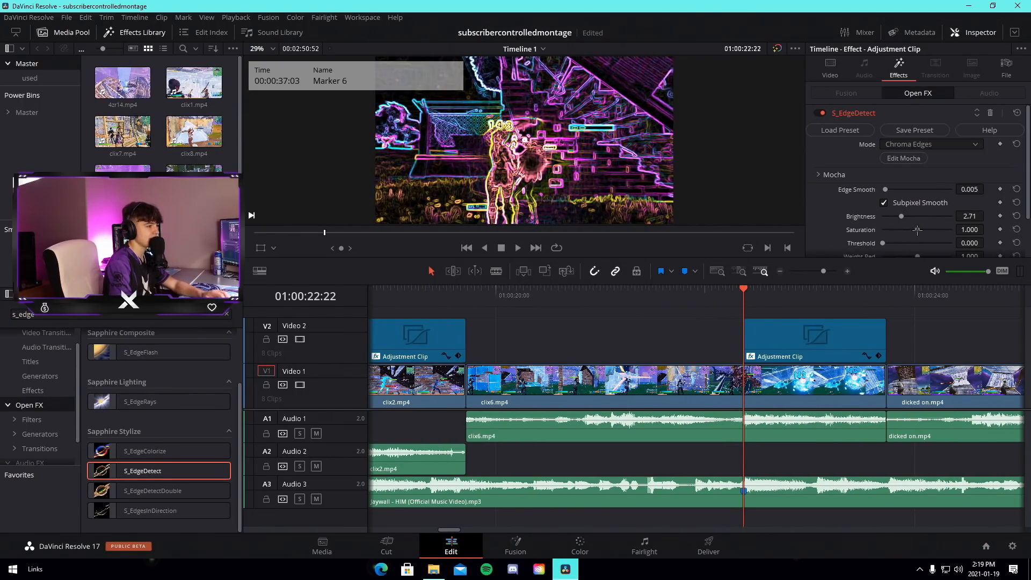
{"action": "left_click_drag", "start_coordinate": [918, 230], "coordinate": [907, 230]}
{"action": "type", "text": "warpper"}
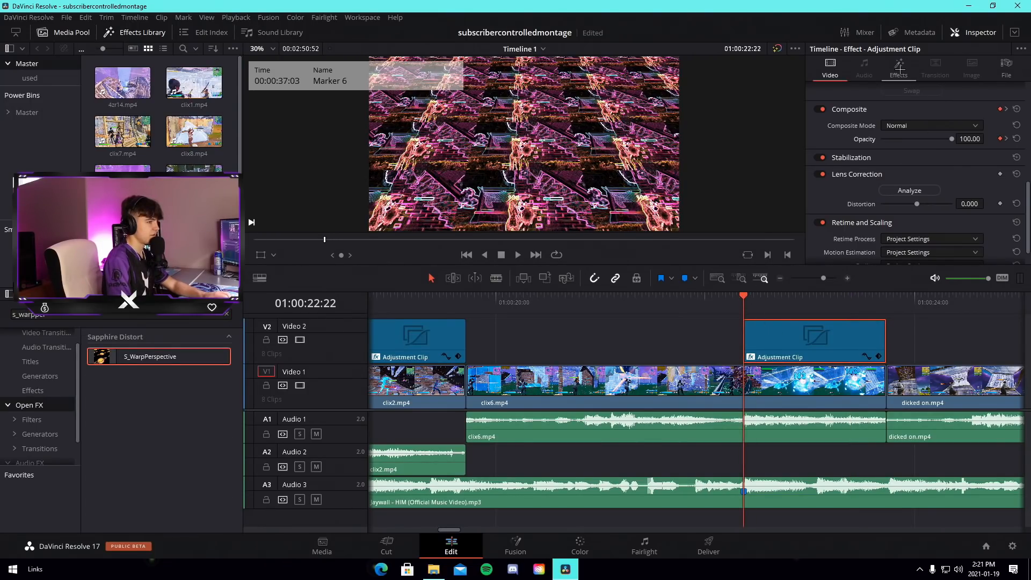
- Review the clip's effects in the Inspector and add S_EdgeRays with raised Rays Brightness
{"action": "left_click", "coordinate": [919, 93]}
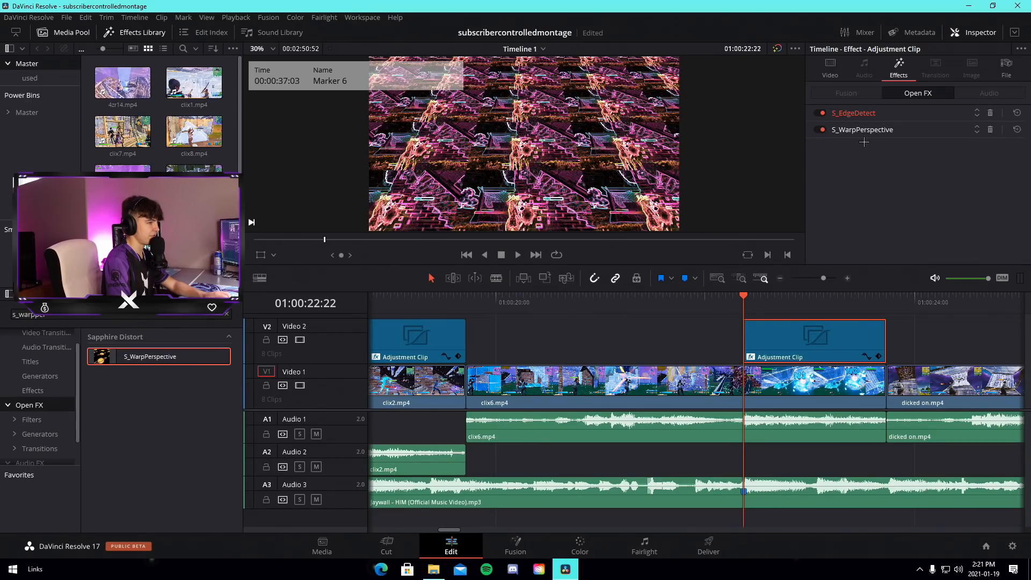
{"action": "left_click", "coordinate": [862, 130]}
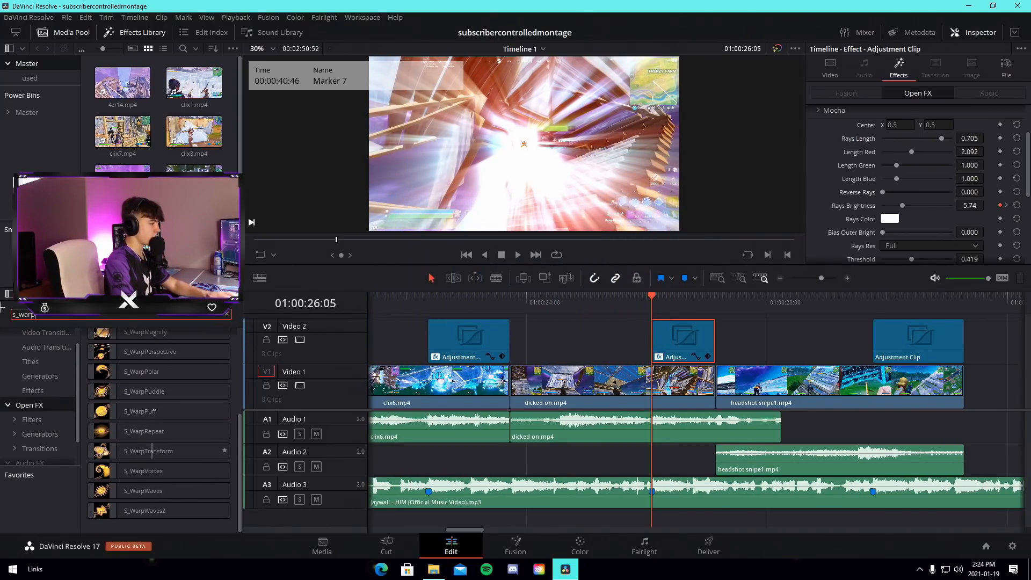
- Add S_WarpTransform to the seventh marker's adjustment clip
{"action": "double_click", "coordinate": [143, 391]}
{"action": "type", "text": "bcc cloth"}
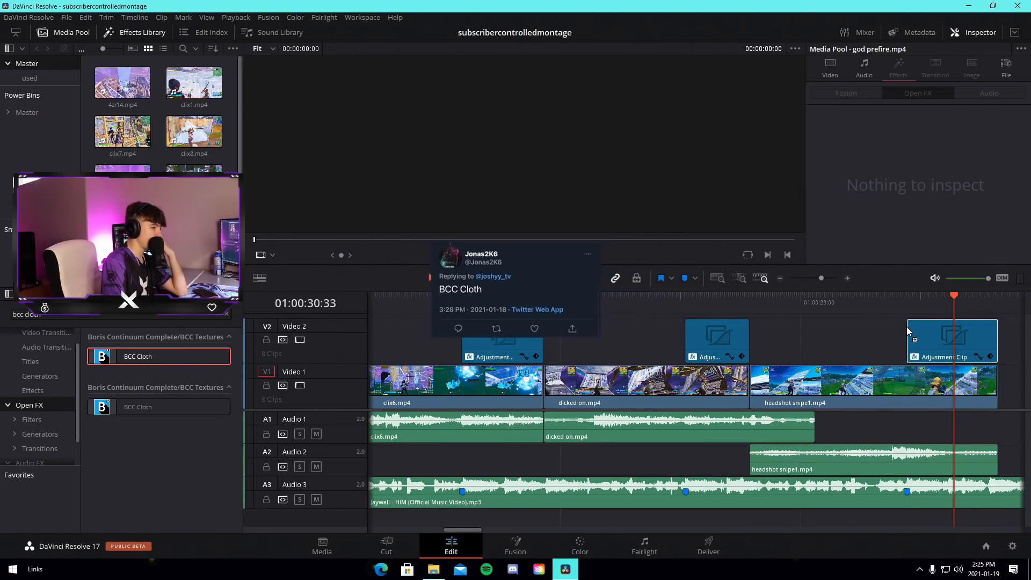
- Set BCC Cloth on the last adjustment clip to mutation about -51.9 and rotation -720
{"action": "left_click", "coordinate": [950, 341]}
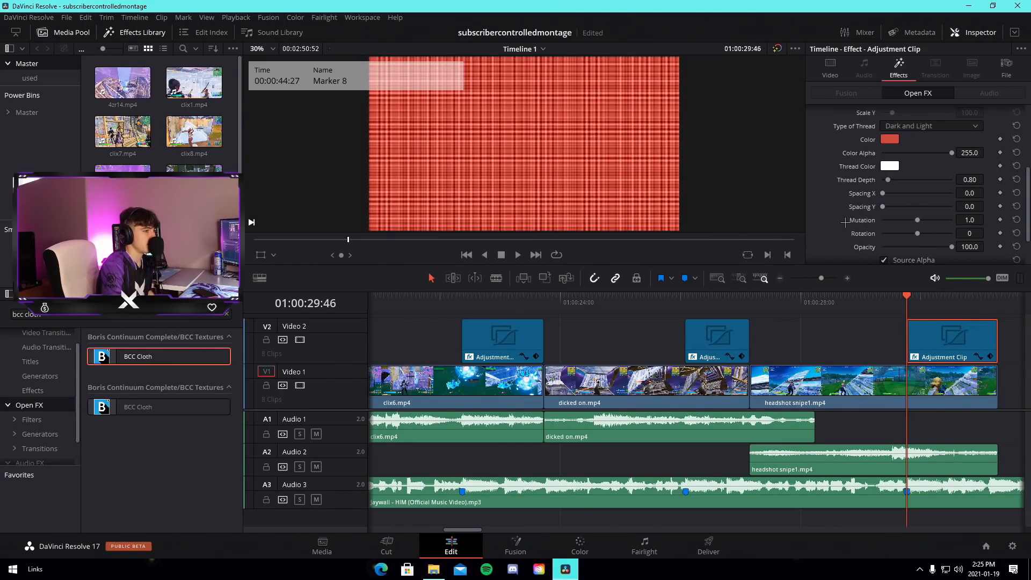
{"action": "left_click_drag", "start_coordinate": [933, 152], "coordinate": [930, 152]}
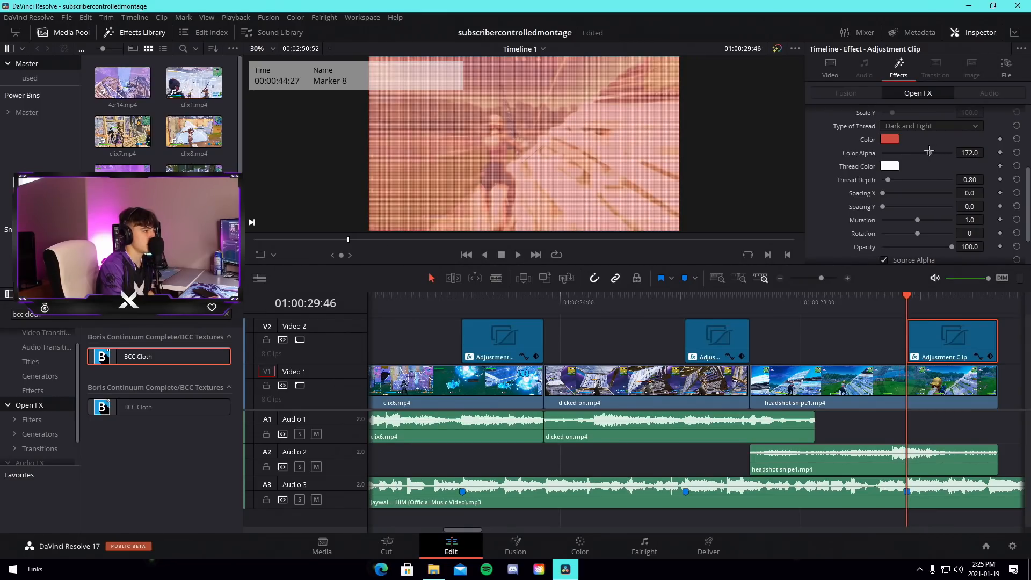
{"action": "left_click_drag", "start_coordinate": [930, 153], "coordinate": [926, 153]}
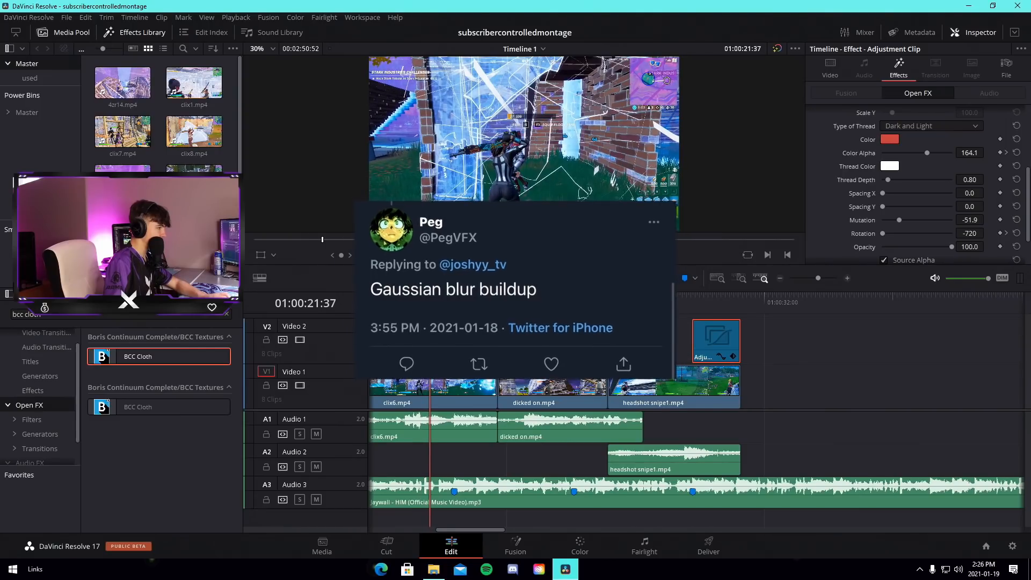
- Select the third marker's adjustment clip and search 'infi' to find S_InfiniteZoom
{"action": "left_click", "coordinate": [430, 386]}
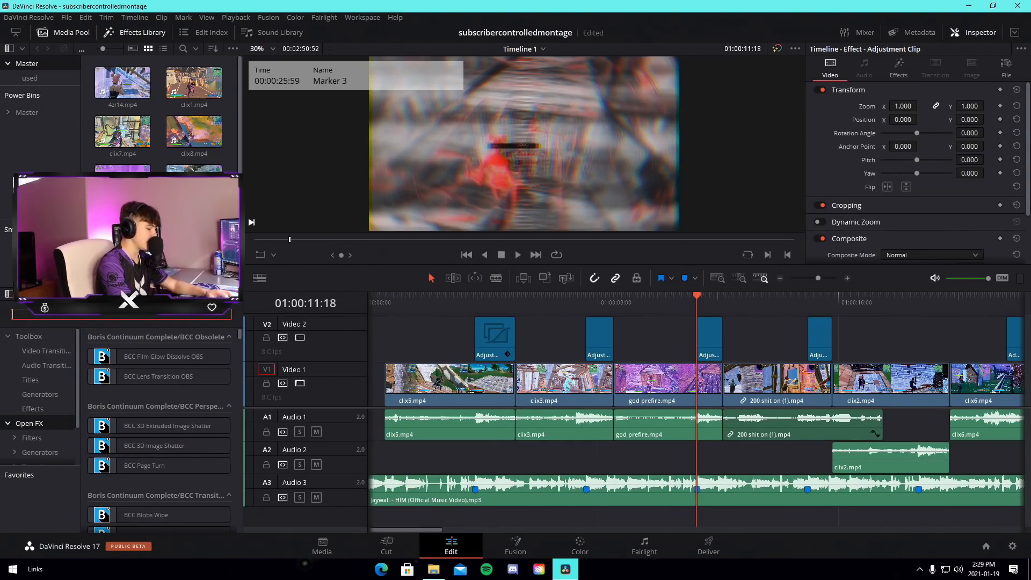
{"action": "type", "text": "infi"}
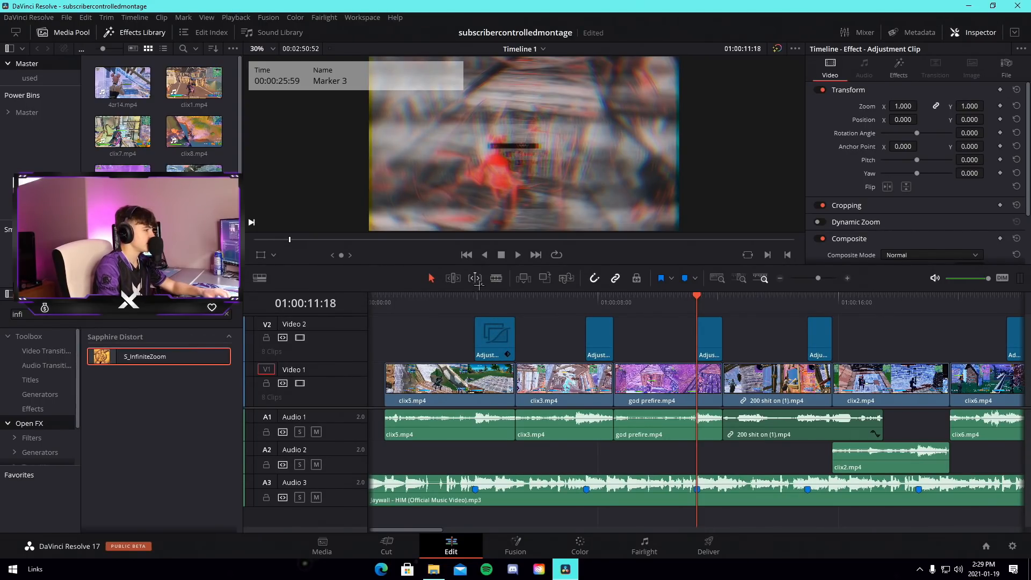
- Stack uni.Ecto, S_EdgeRays, S_WarpWaves and S_DistortRGB on the fourth marker's adjustment clip
{"action": "left_click", "coordinate": [491, 303]}
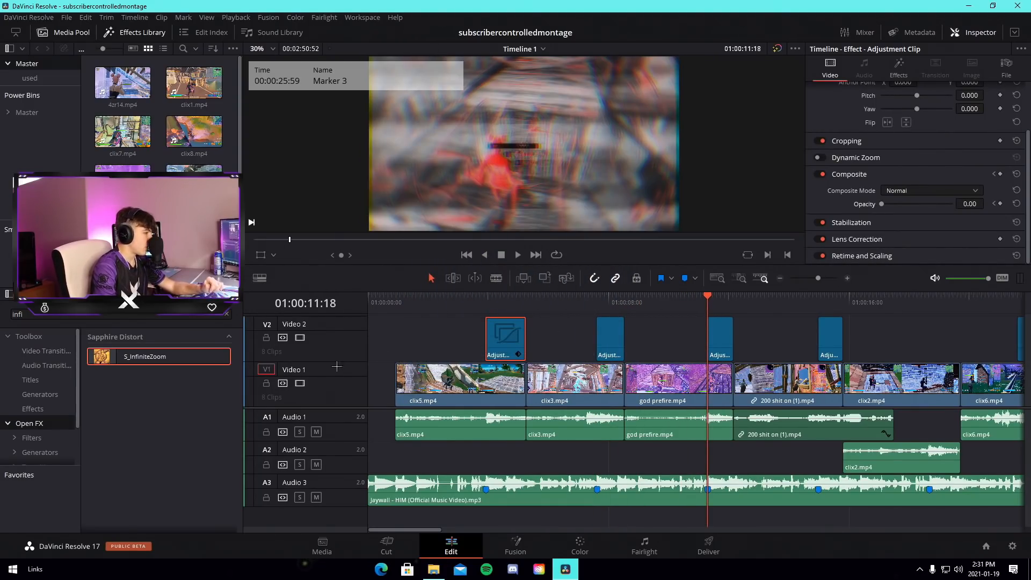
{"action": "left_click", "coordinate": [607, 303]}
{"action": "type", "text": "dist"}
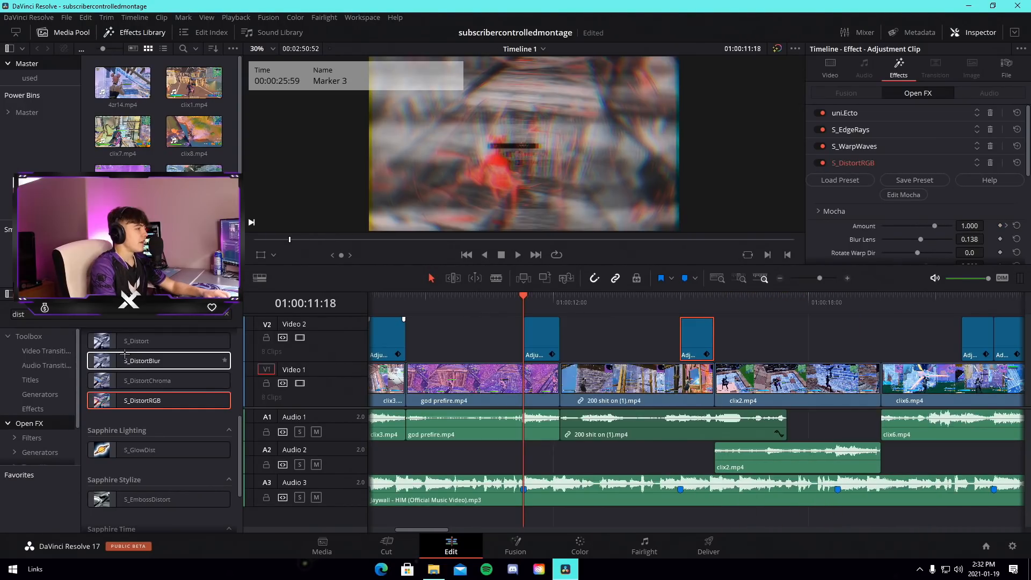
- Search 'shake' and add two S_Shake effects to the god prefire adjustment clip
{"action": "type", "text": "shake"}
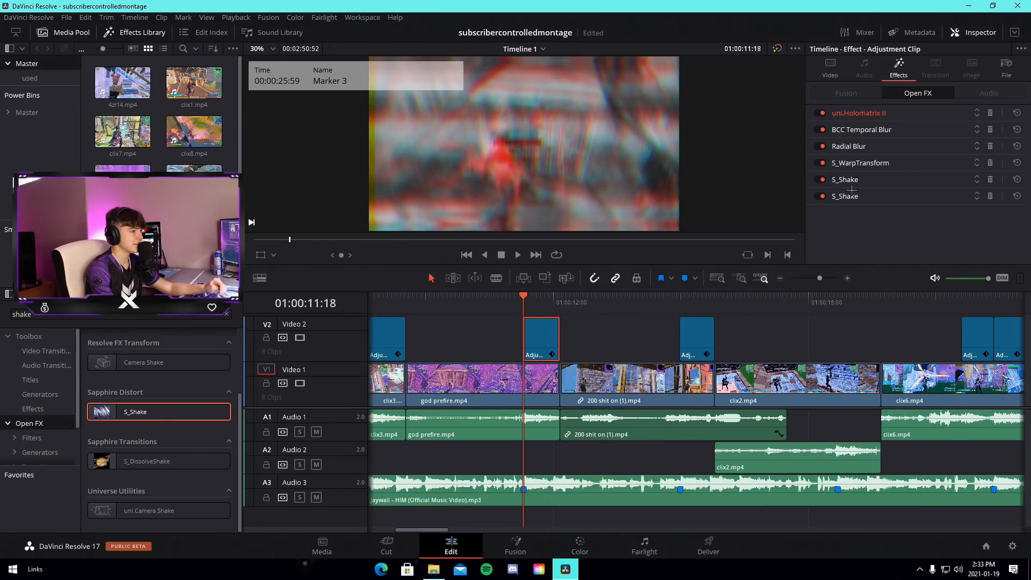
- Check the S_Shake settings at amplitude 0.5, then return the timeline to its start
{"action": "left_click", "coordinate": [844, 195]}
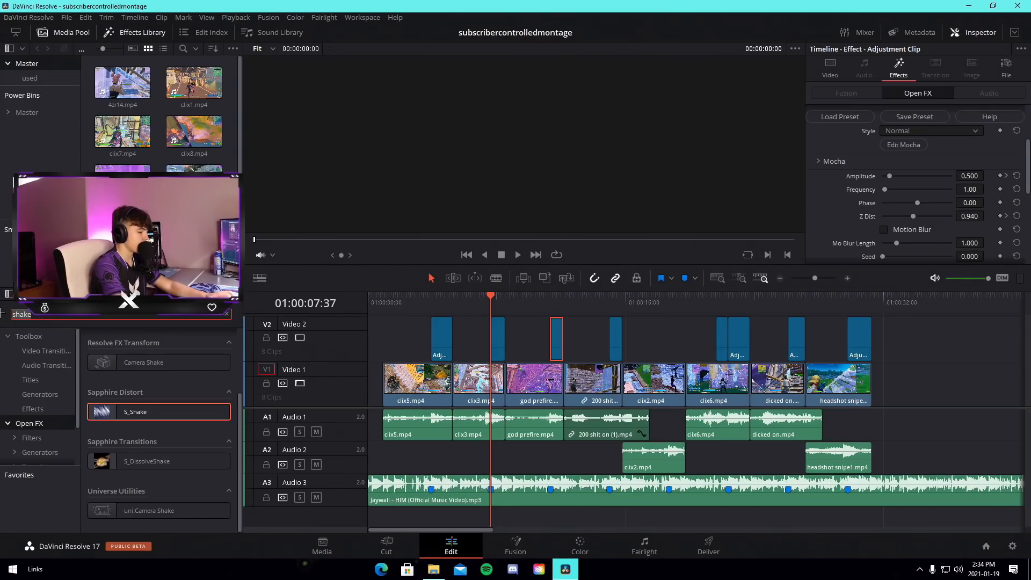
{"action": "type", "text": "warpch"}
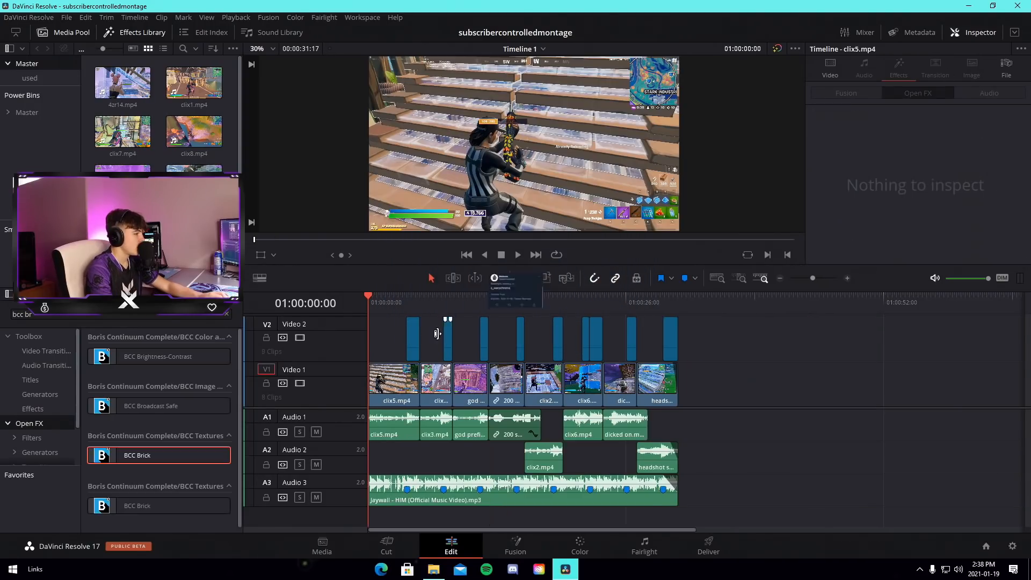
- Play the montage through and switch to the Deliver page for export
{"action": "left_click", "coordinate": [487, 303]}
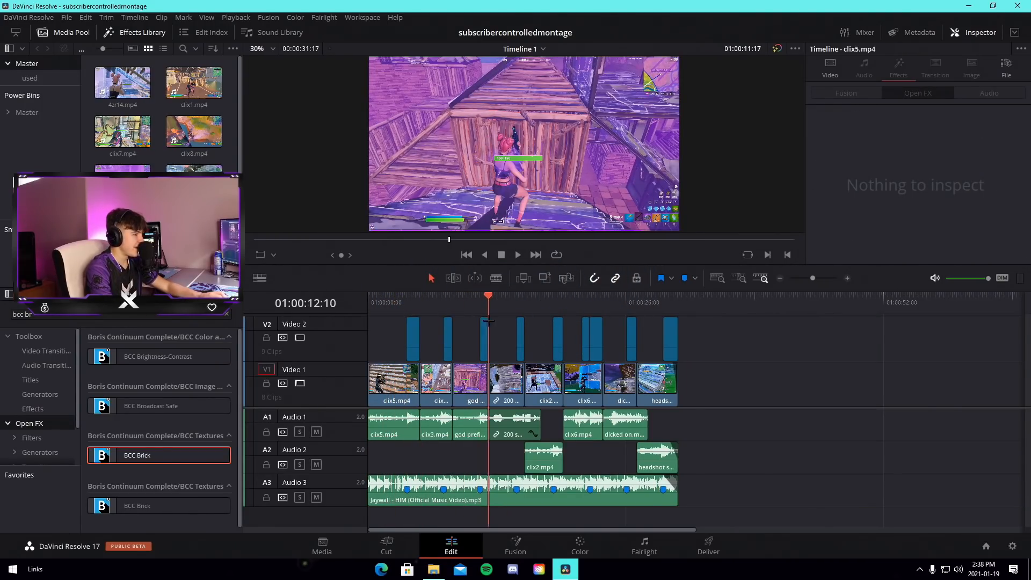
{"action": "left_click", "coordinate": [678, 295]}
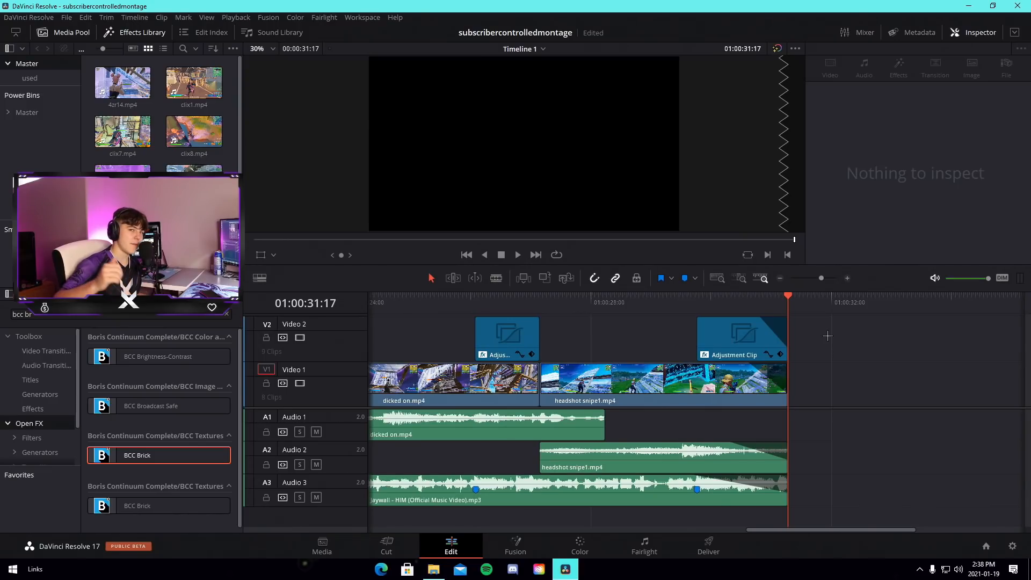
{"action": "left_click", "coordinate": [708, 544]}
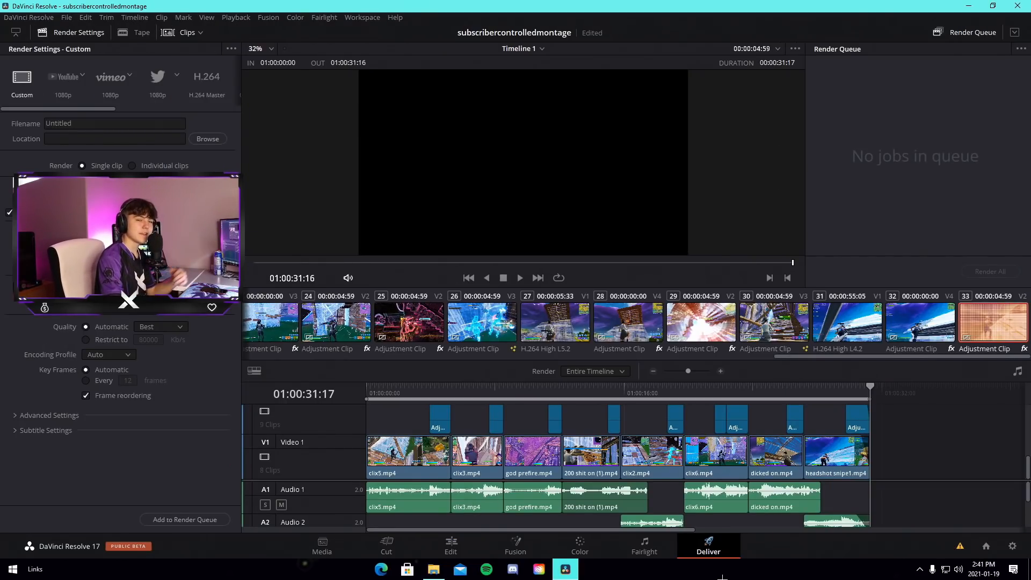
- Name the render 'insanesubscribermontage', restrict bitrate to 135000 Kb/s and queue it
{"action": "left_click", "coordinate": [114, 123]}
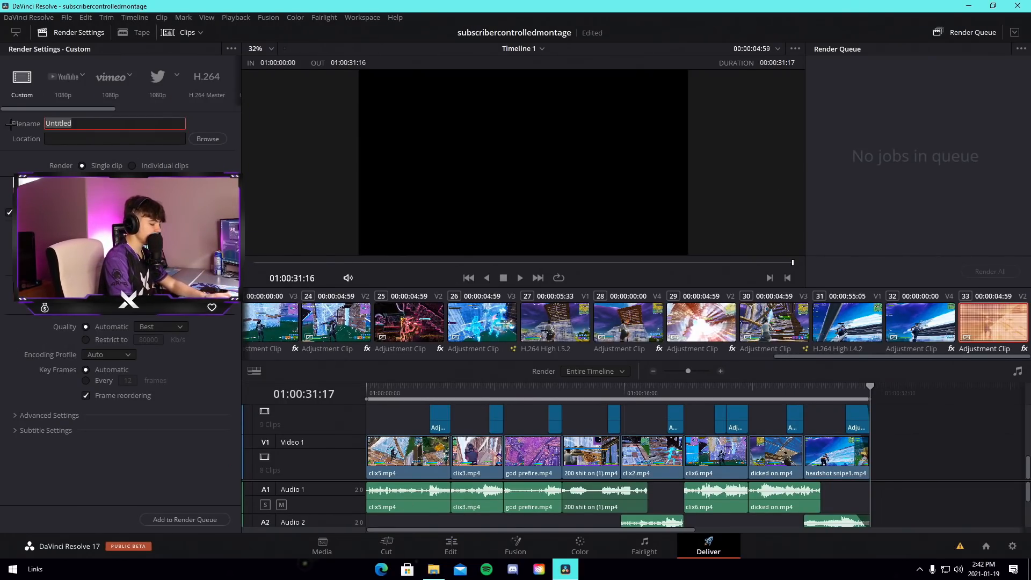
{"action": "type", "text": "insane"}
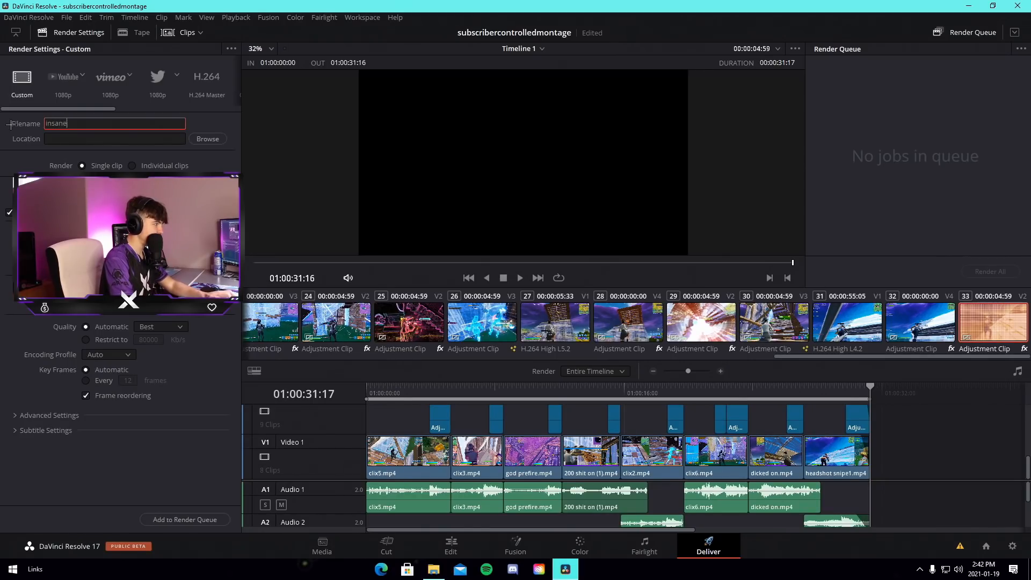
{"action": "type", "text": "subscribermontage"}
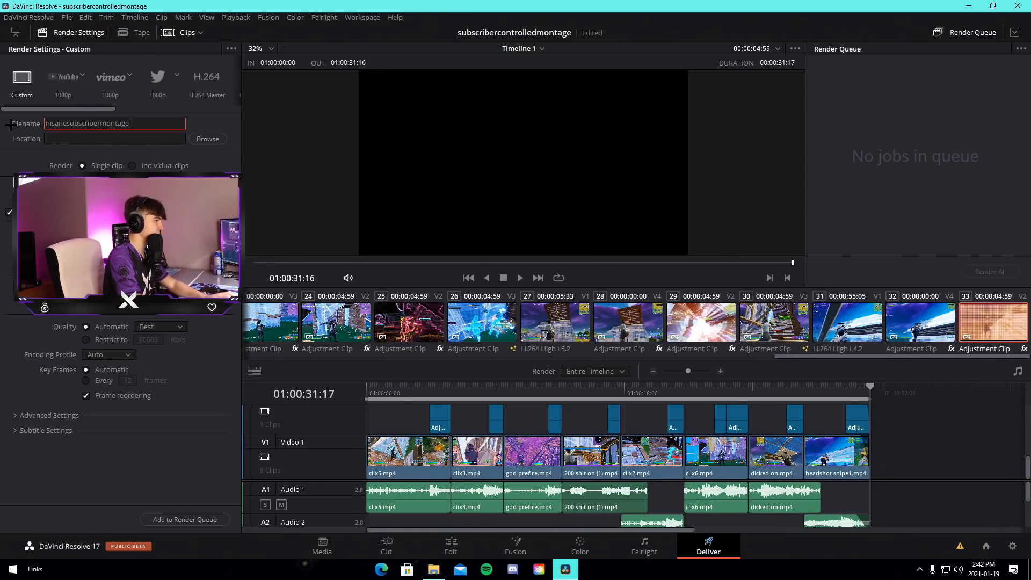
{"action": "left_click", "coordinate": [207, 139]}
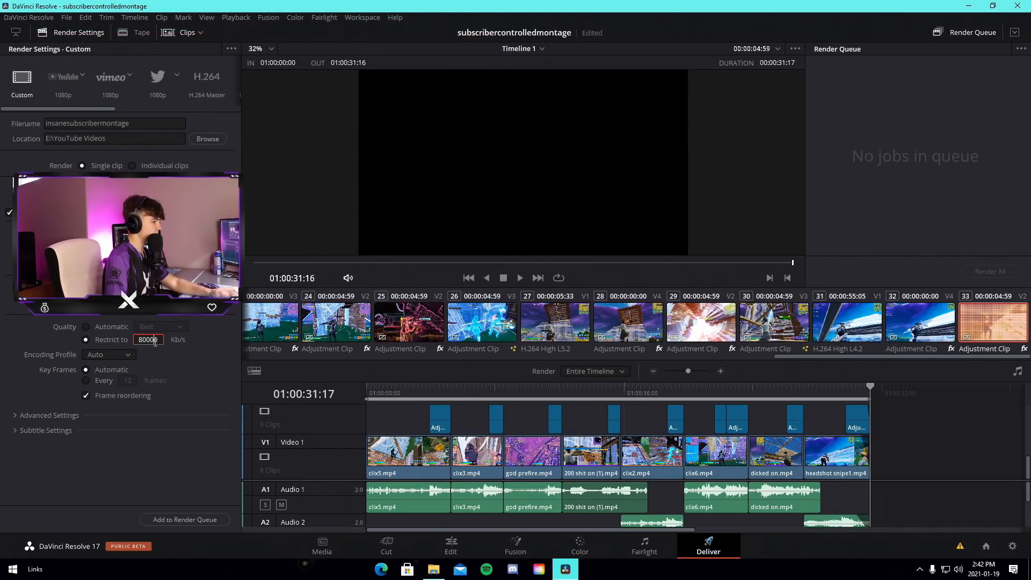
{"action": "type", "text": "13500"}
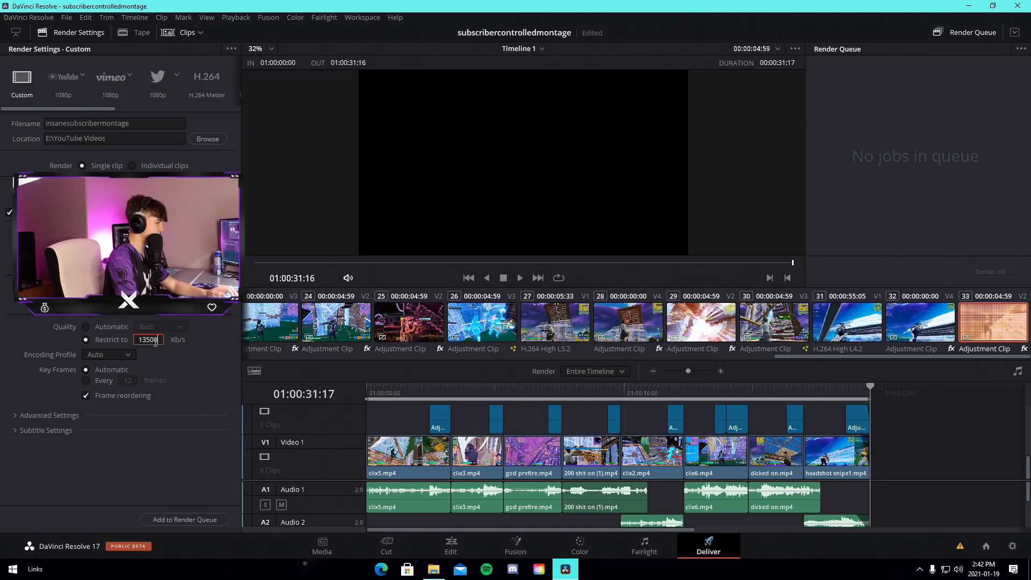
{"action": "left_click", "coordinate": [185, 519]}
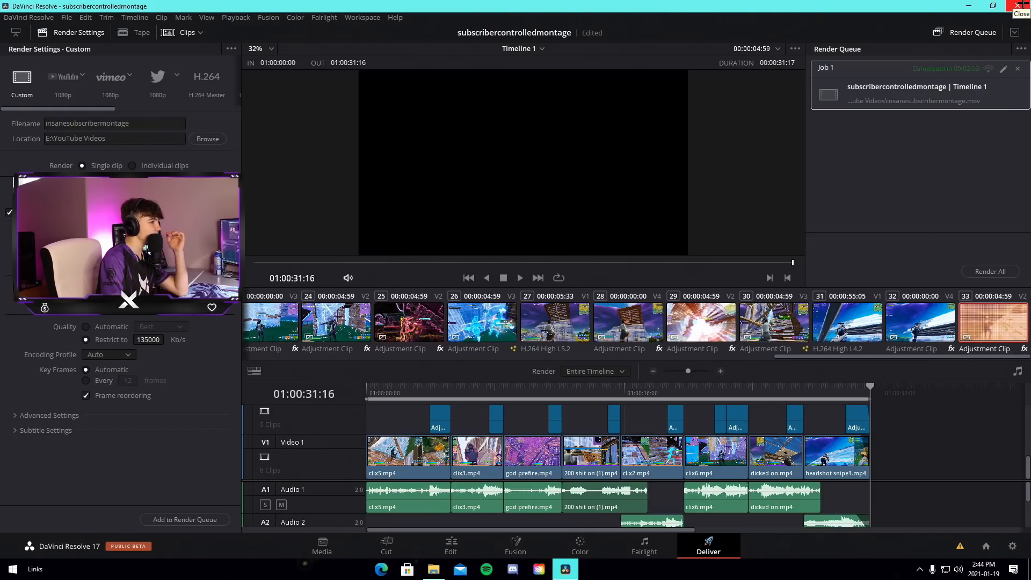
- After rendering, close DaVinci Resolve and save the project changes
{"action": "left_click", "coordinate": [1023, 7]}
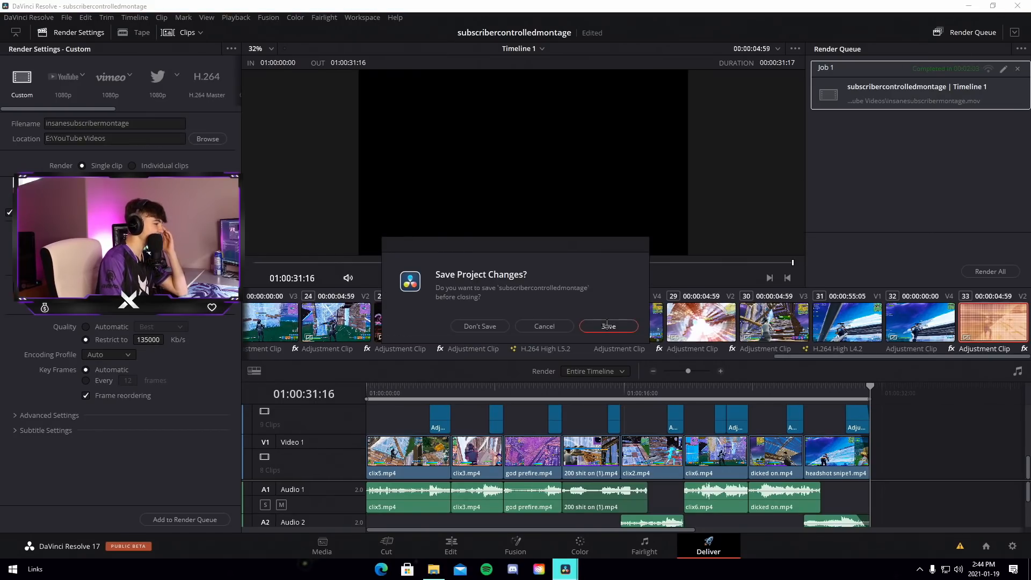
{"action": "left_click", "coordinate": [479, 326]}
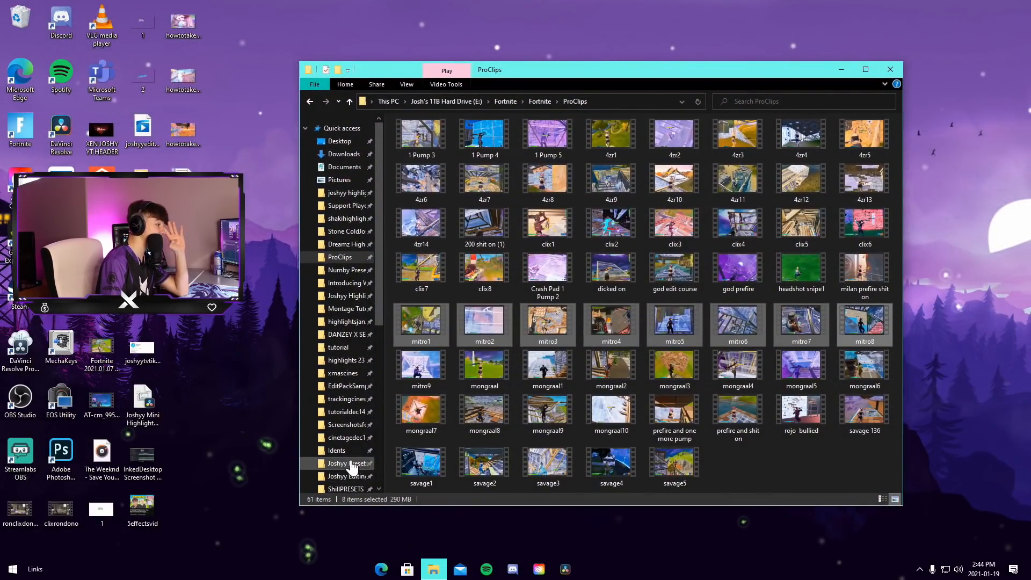
- Locate the rendered insanesubscribermontage in the YouTube Videos folder and close Explorer
{"action": "left_click", "coordinate": [336, 429]}
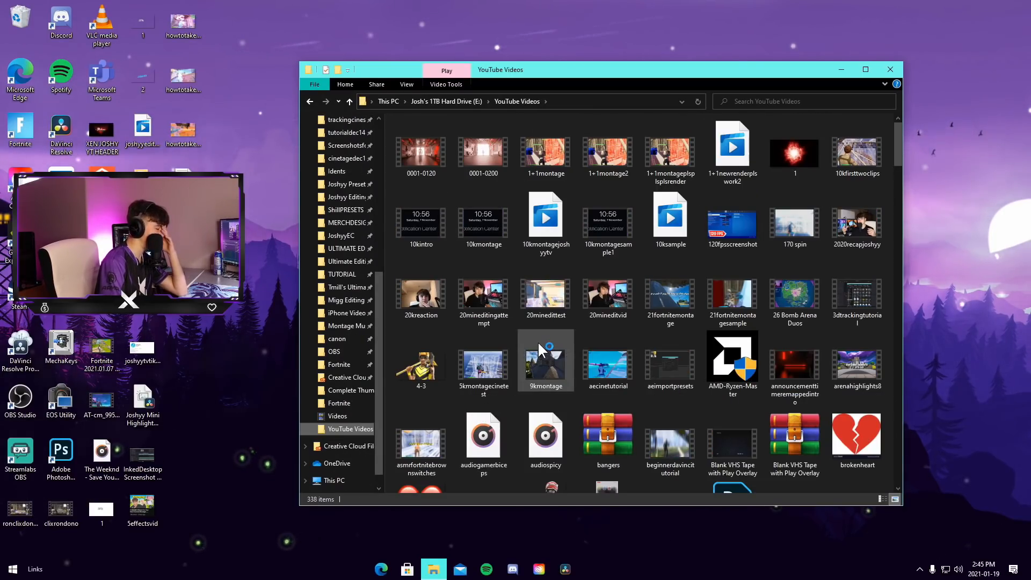
{"action": "mouse_move", "coordinate": [546, 362]}
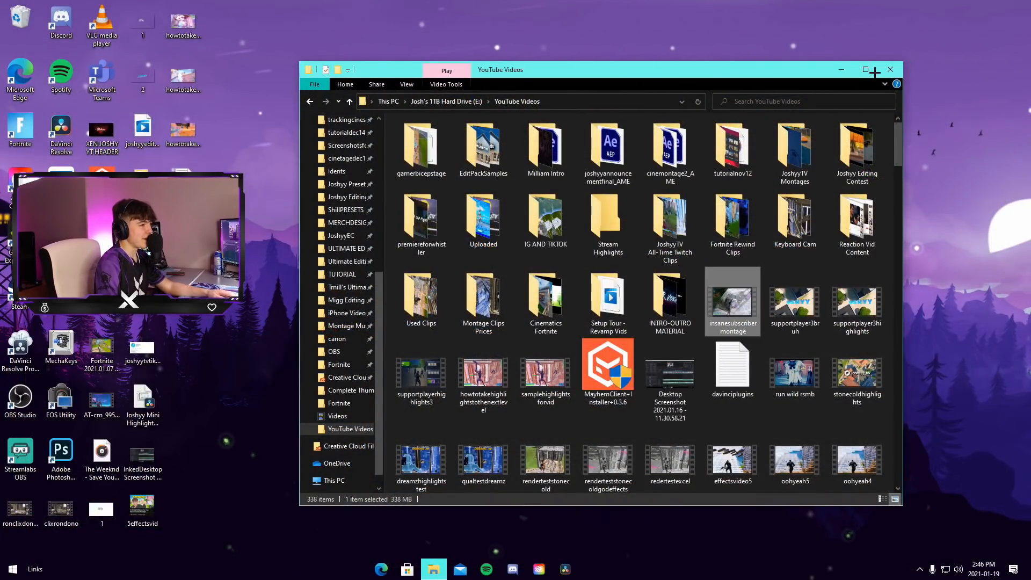
{"action": "left_click", "coordinate": [889, 69]}
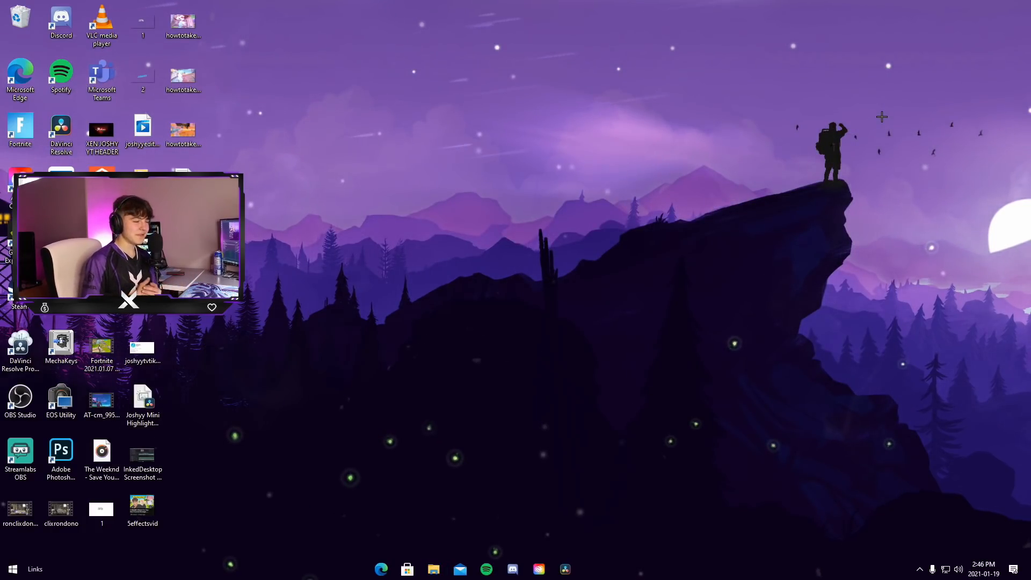